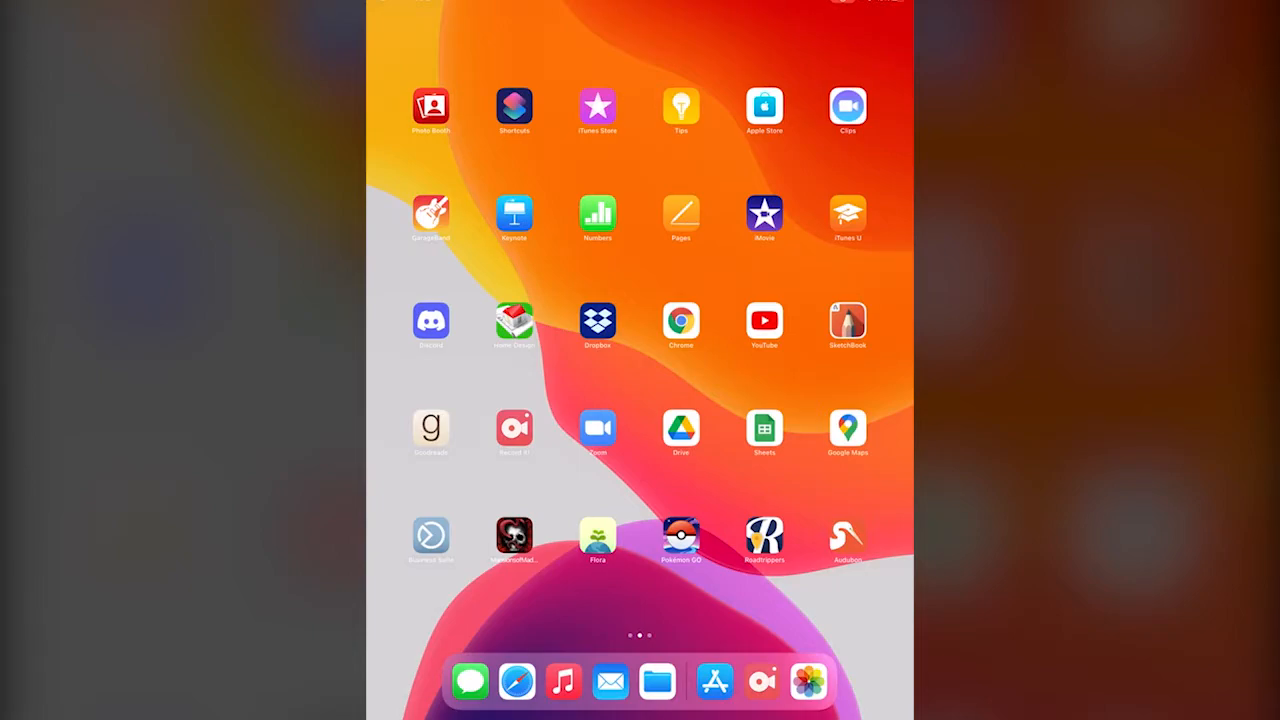
Find 'audubon' in the App Store and launch the Audubon Bird Guide app
left_click(714, 682)
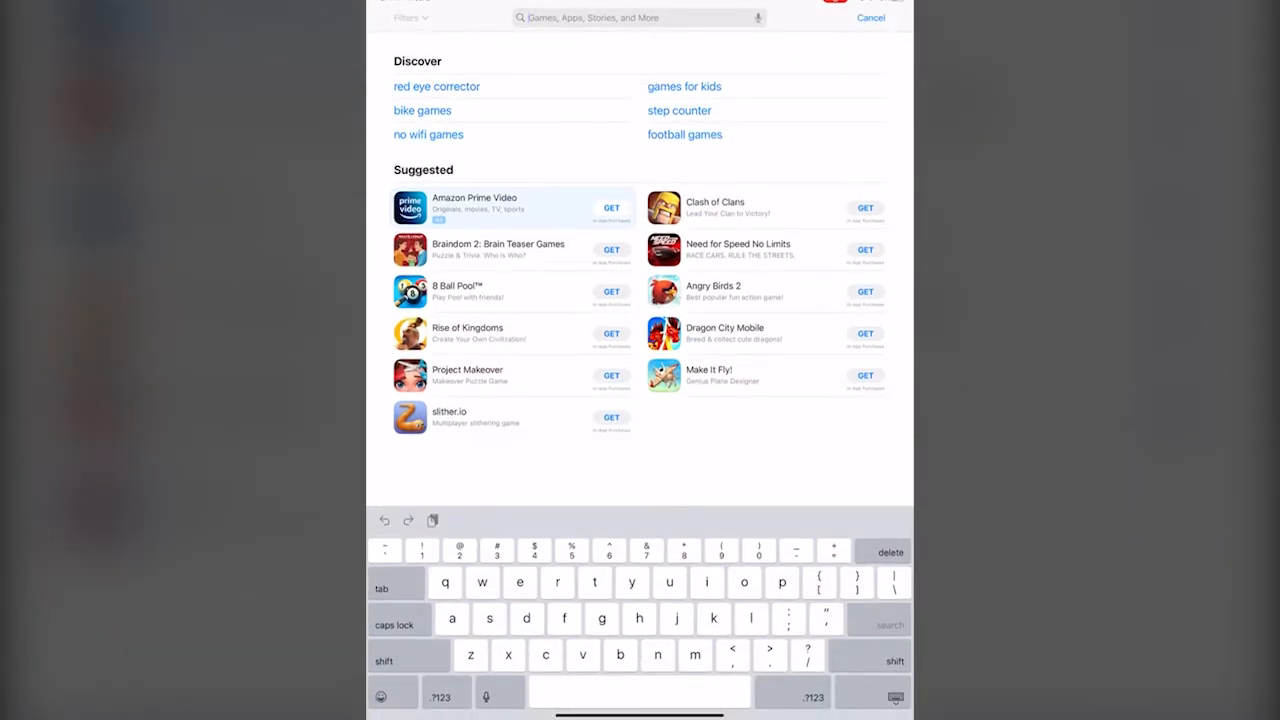
type("audub")
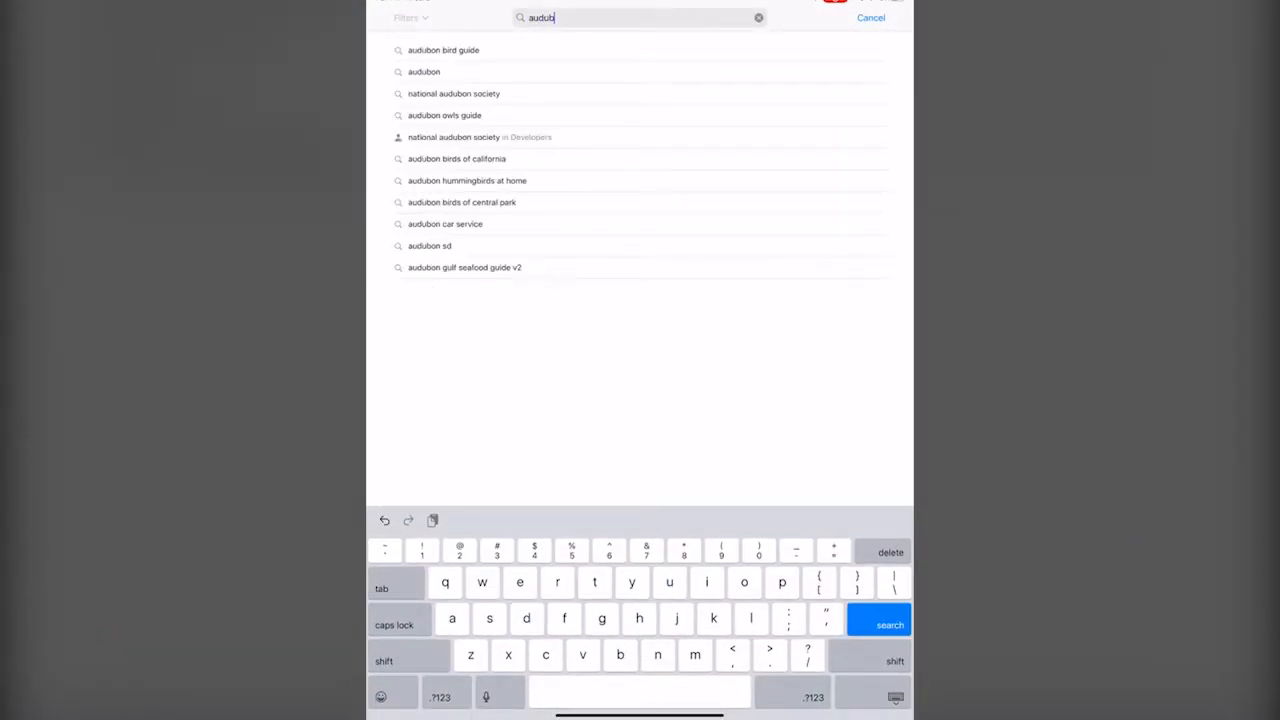
type("on")
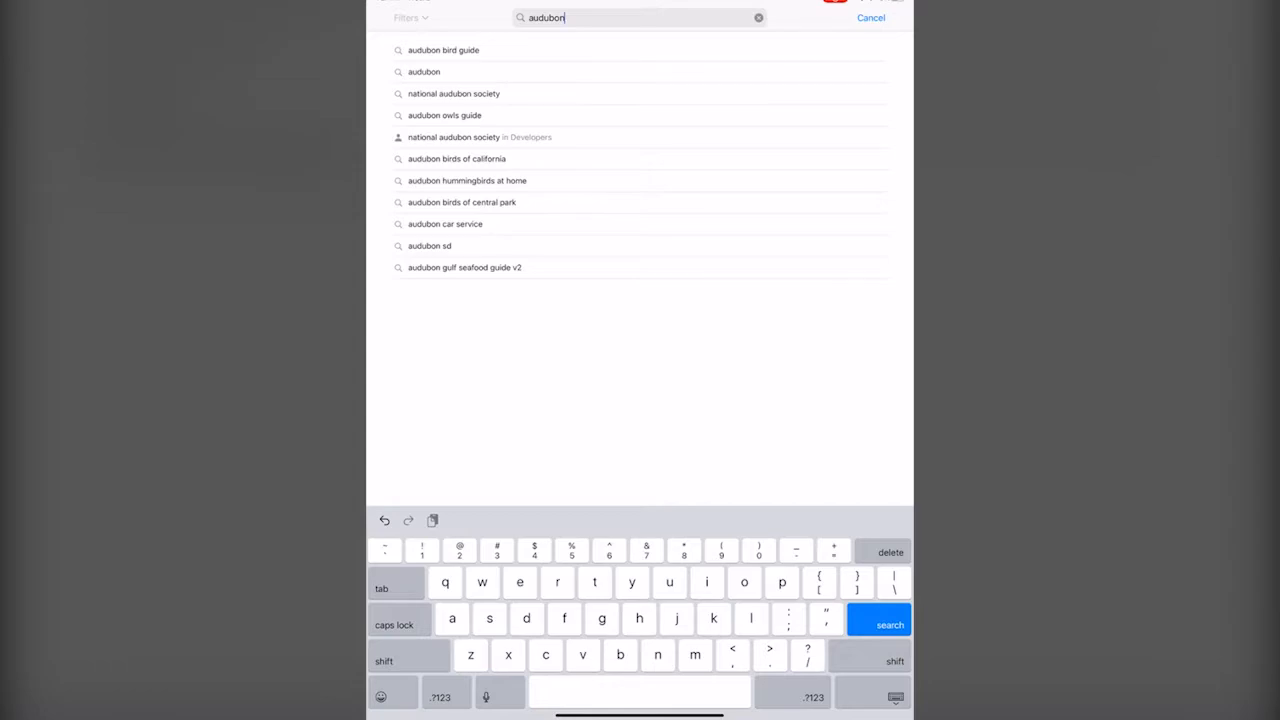
left_click(444, 50)
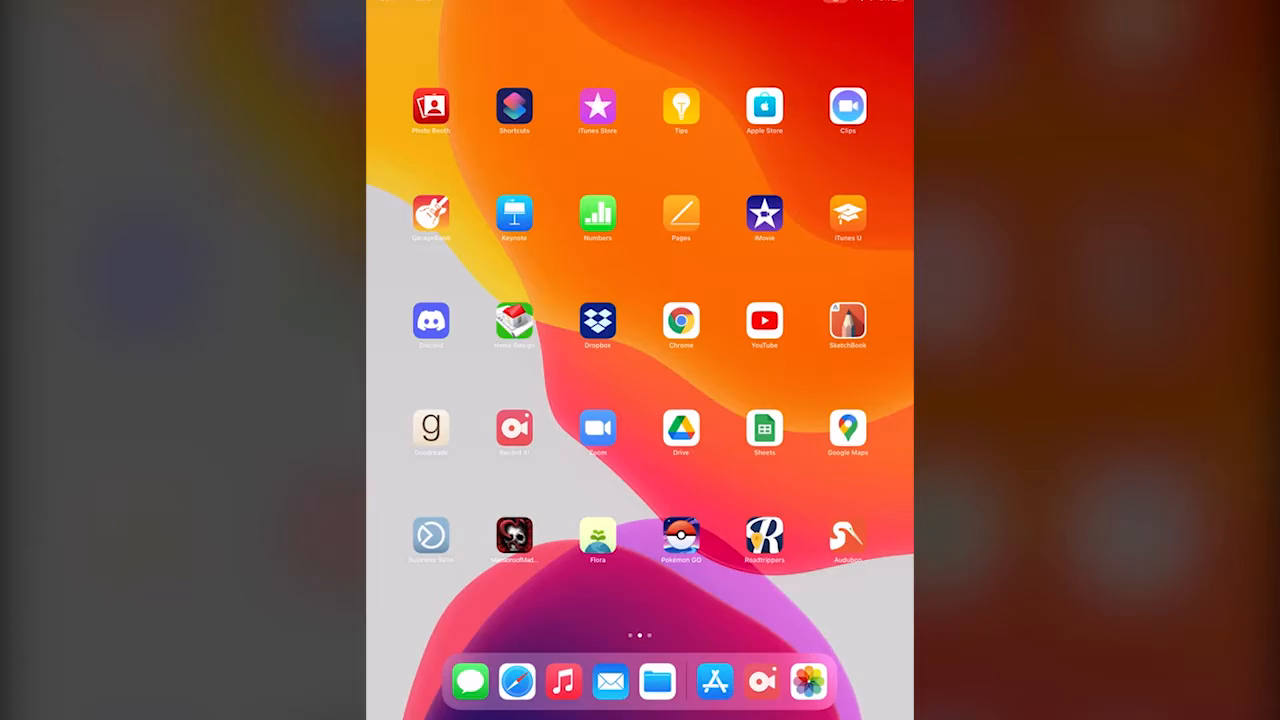
left_click(848, 540)
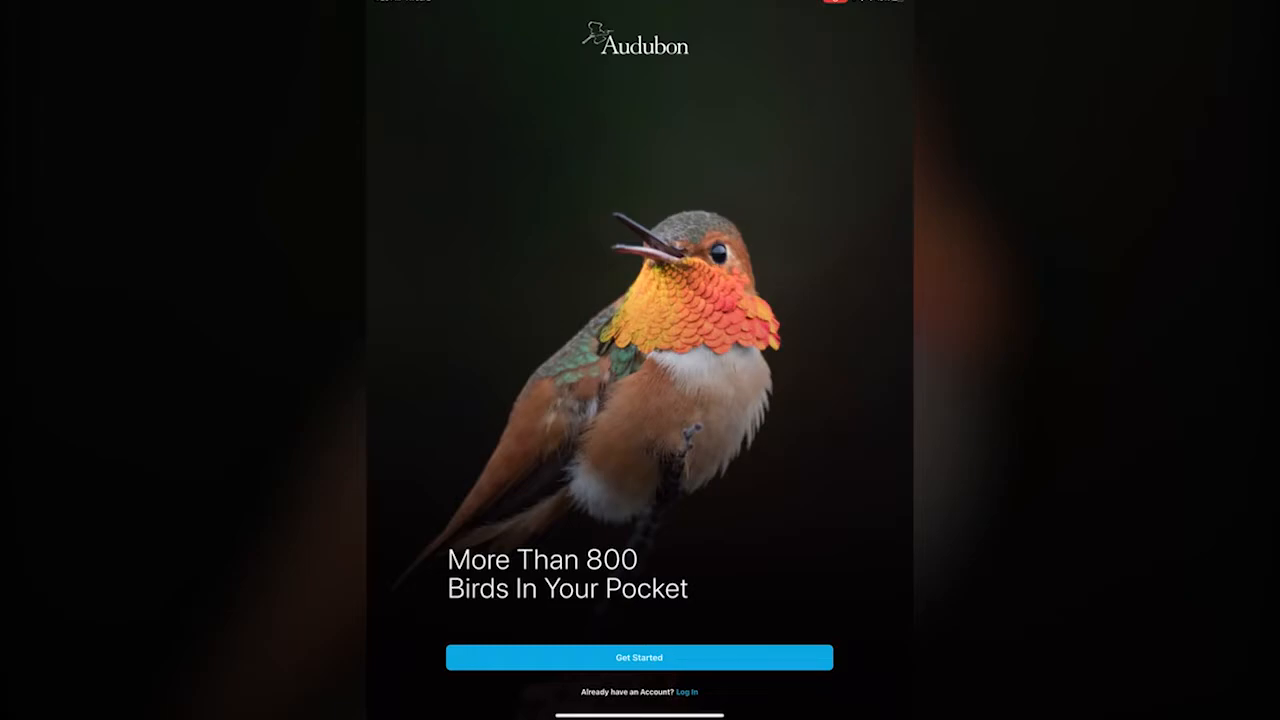
Start sign-up, enter the email address and continue to the setup intro
left_click(640, 656)
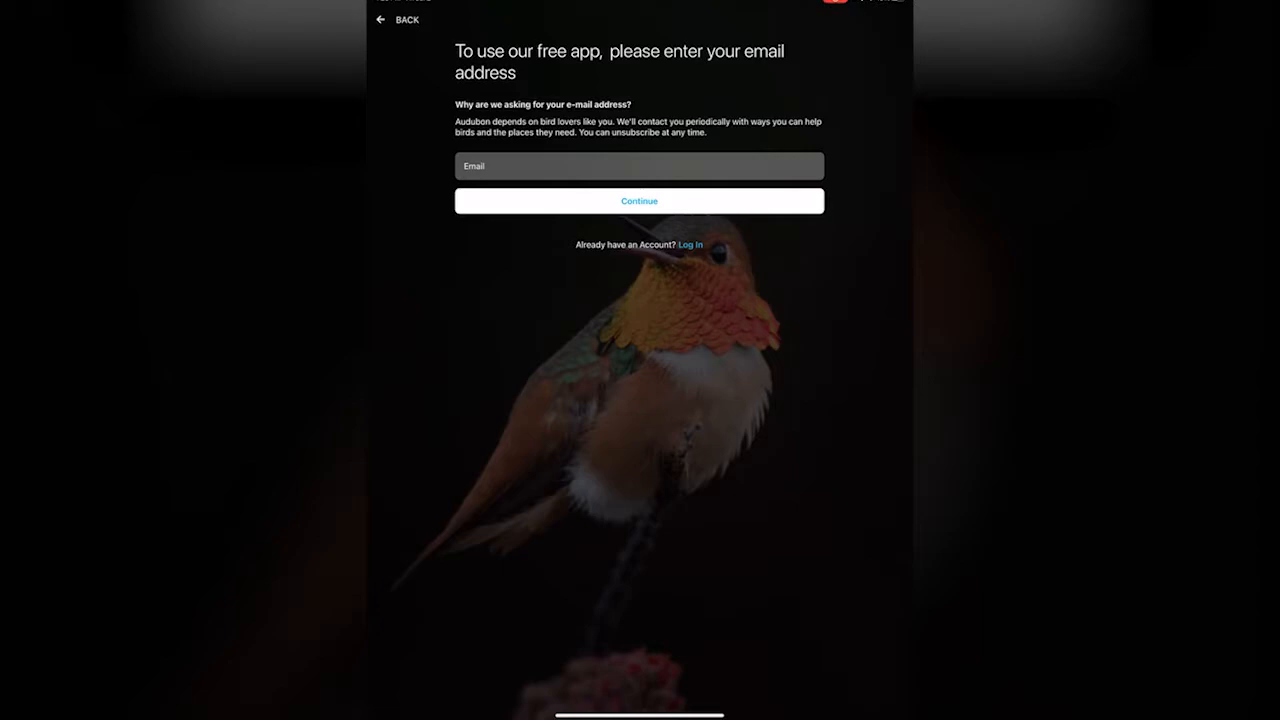
left_click(640, 166)
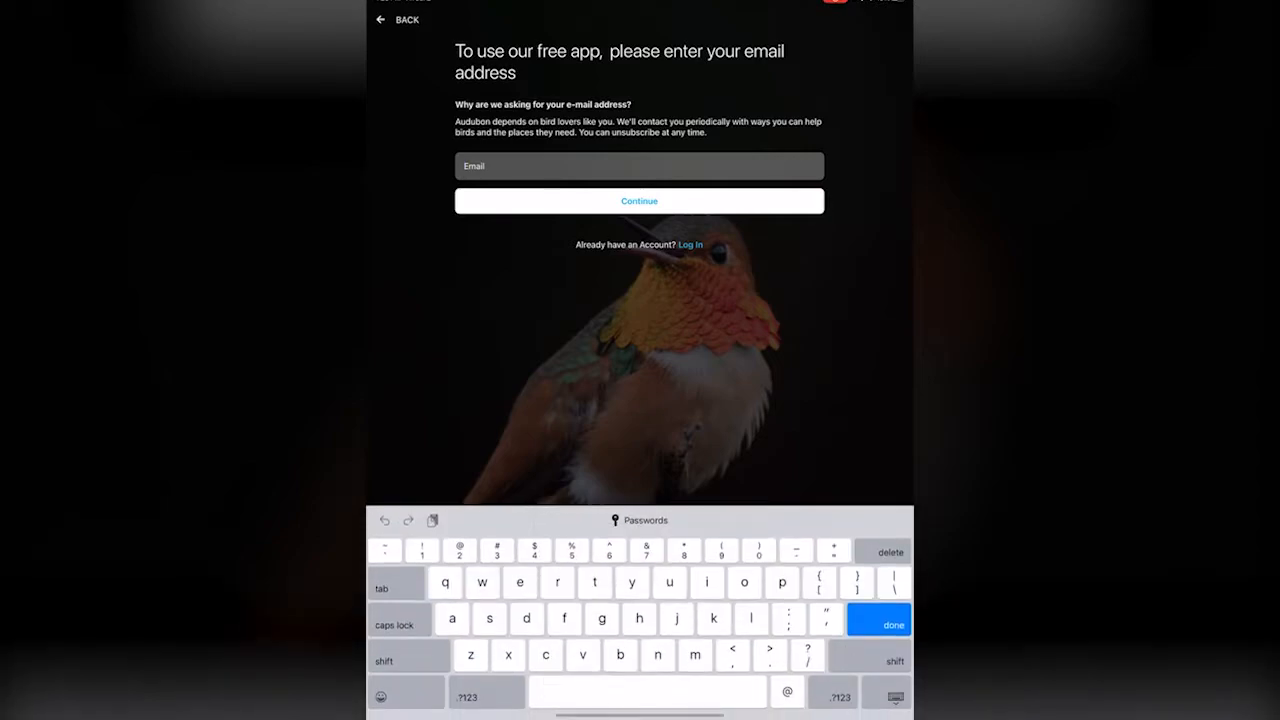
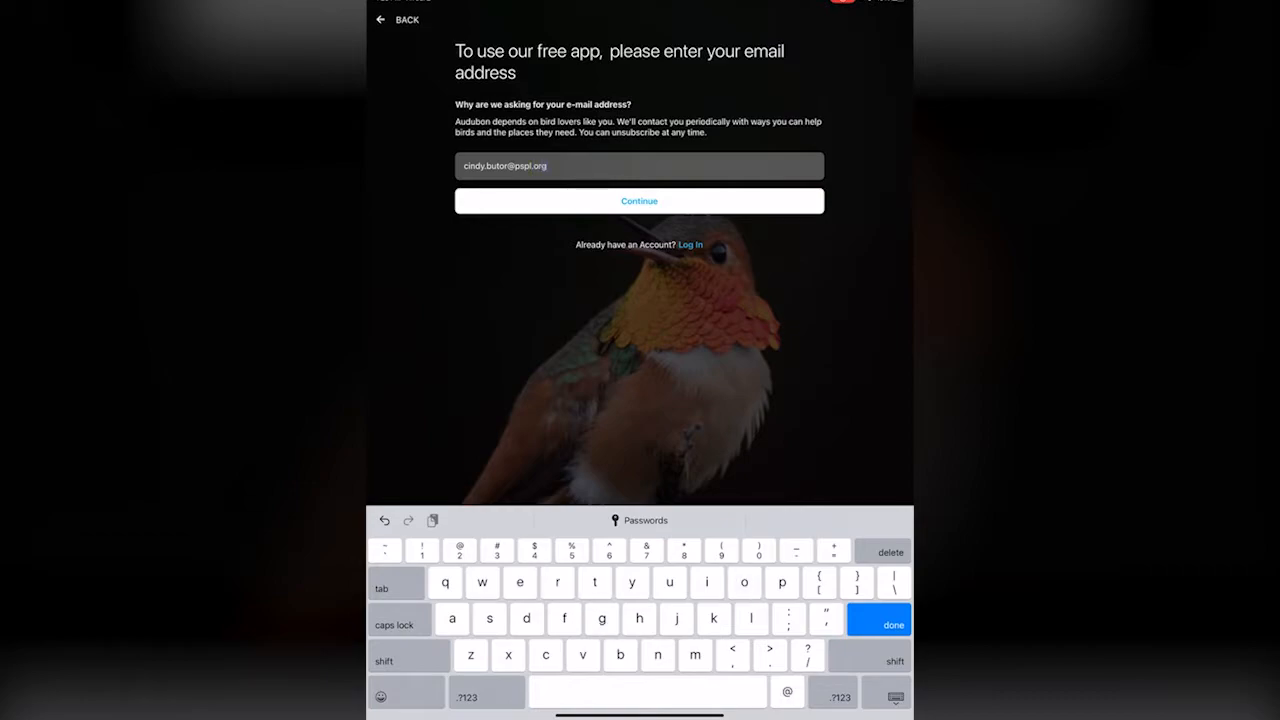
left_click(640, 200)
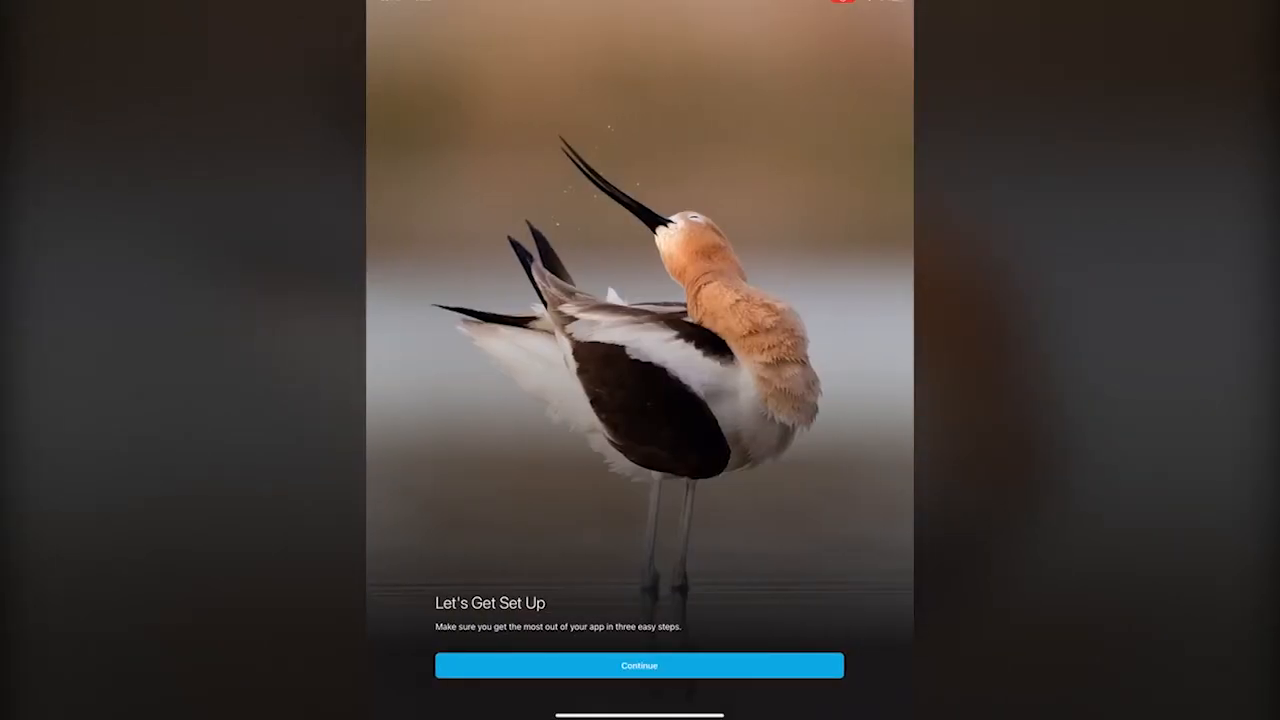
Begin setup and skip the offline field guide download for now
left_click(640, 664)
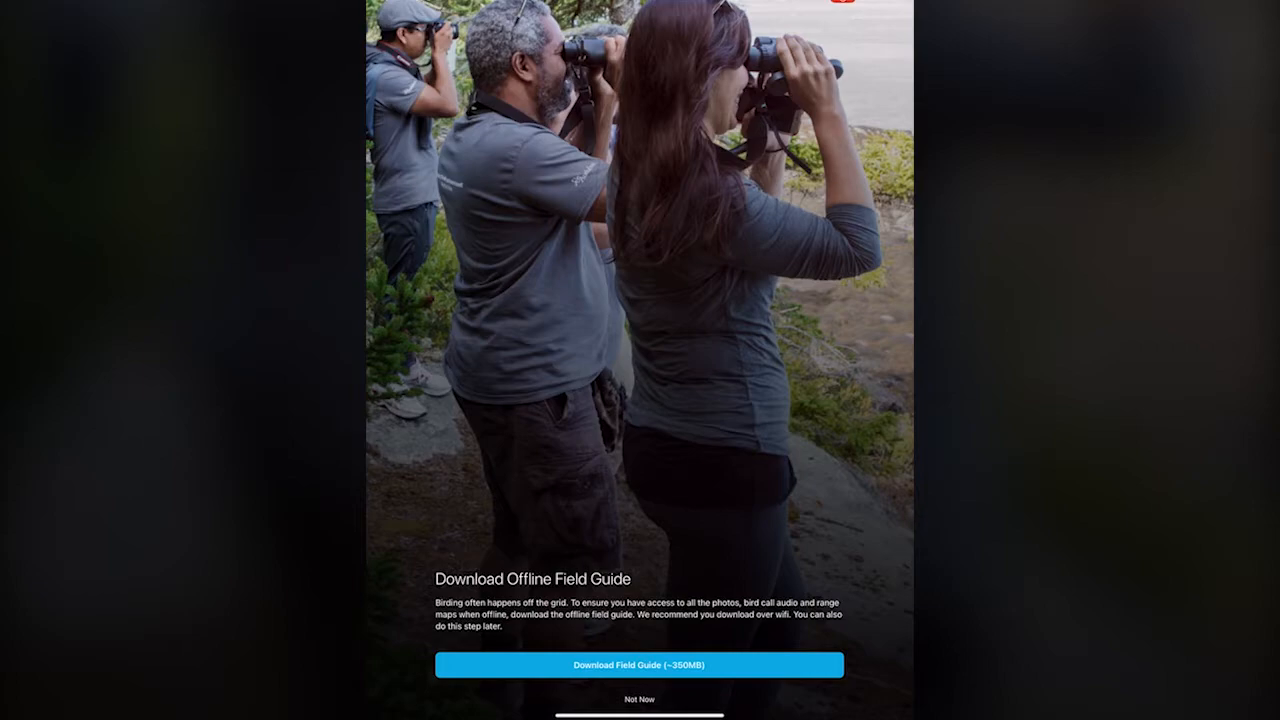
left_click(640, 700)
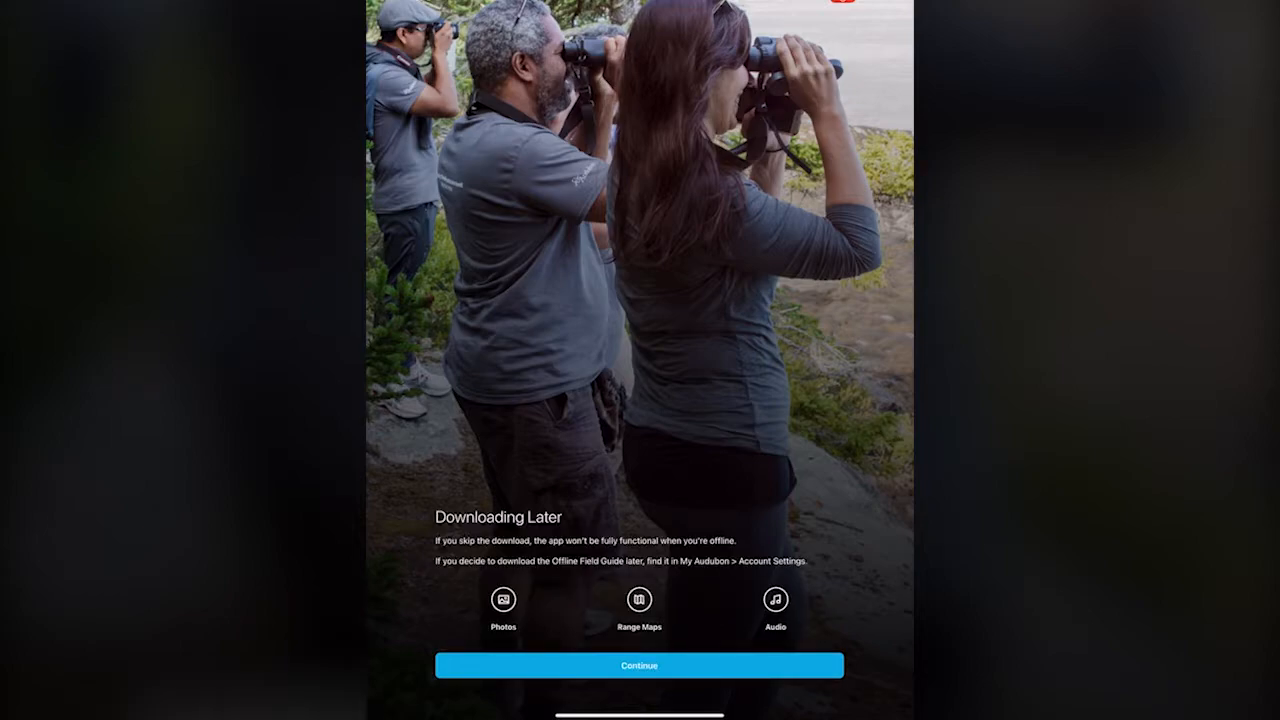
left_click(640, 664)
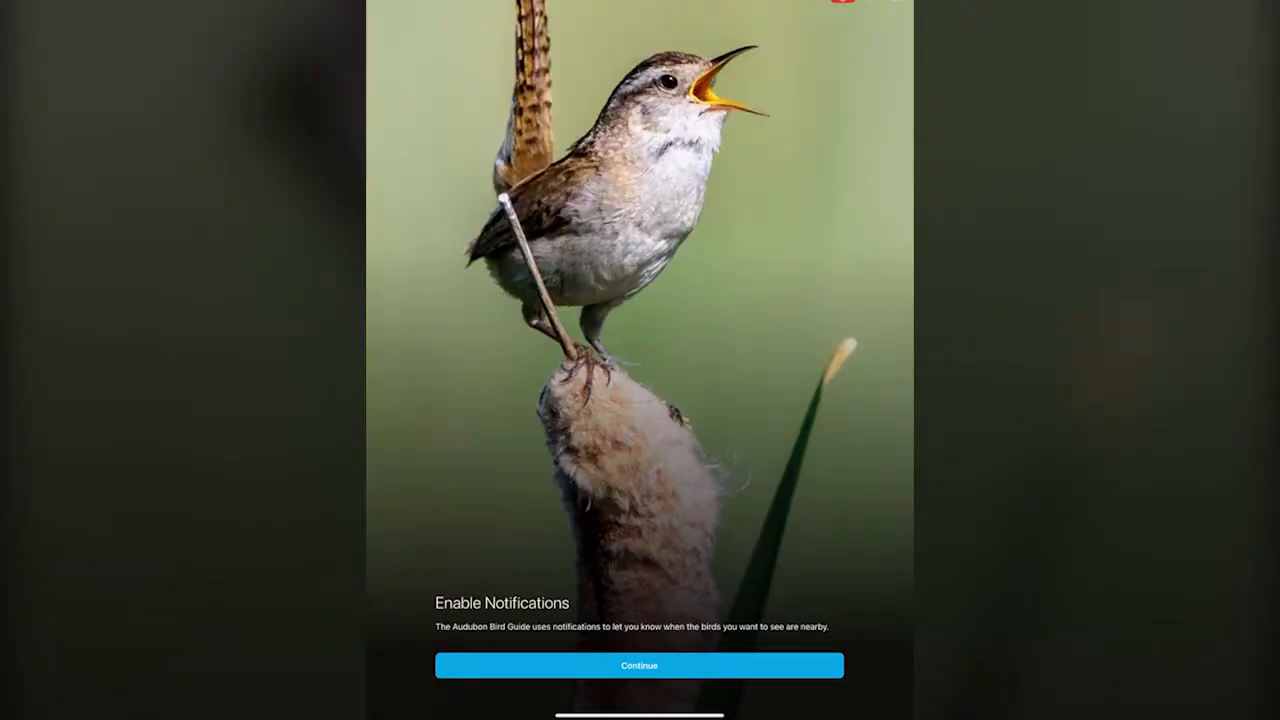
Allow notifications, pass the location services step and finish setup into the home screen
left_click(638, 664)
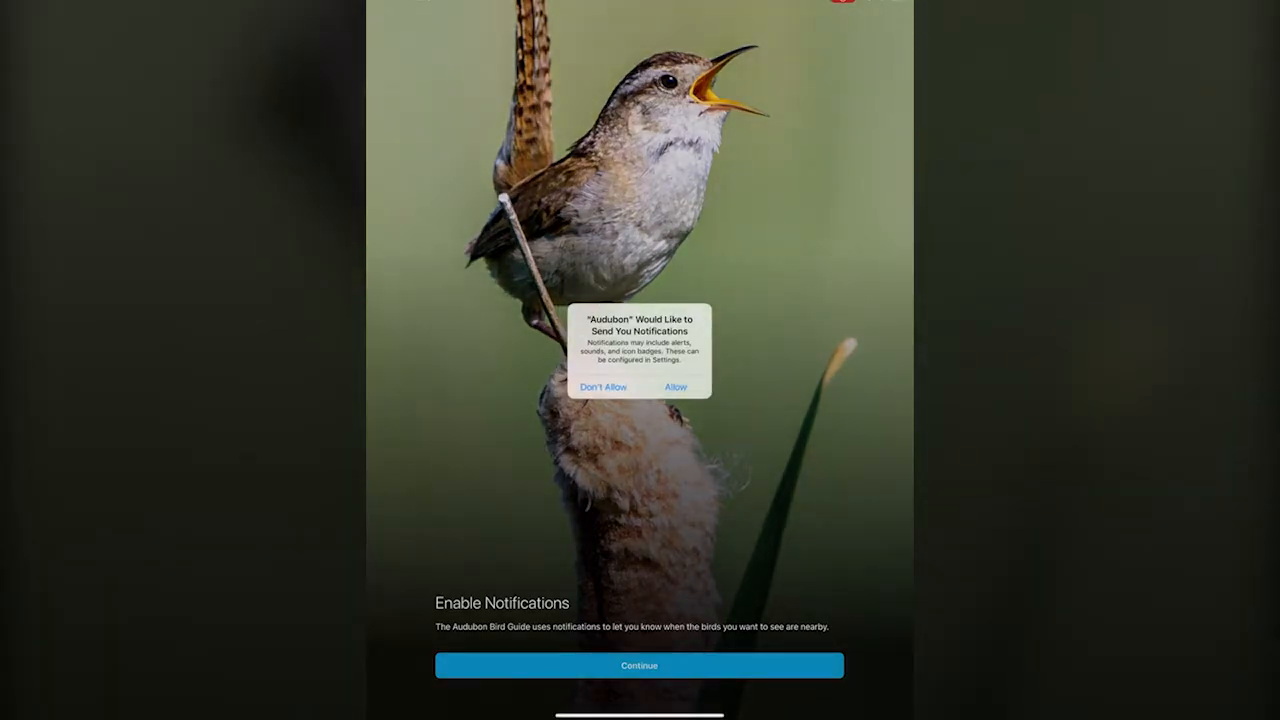
left_click(676, 388)
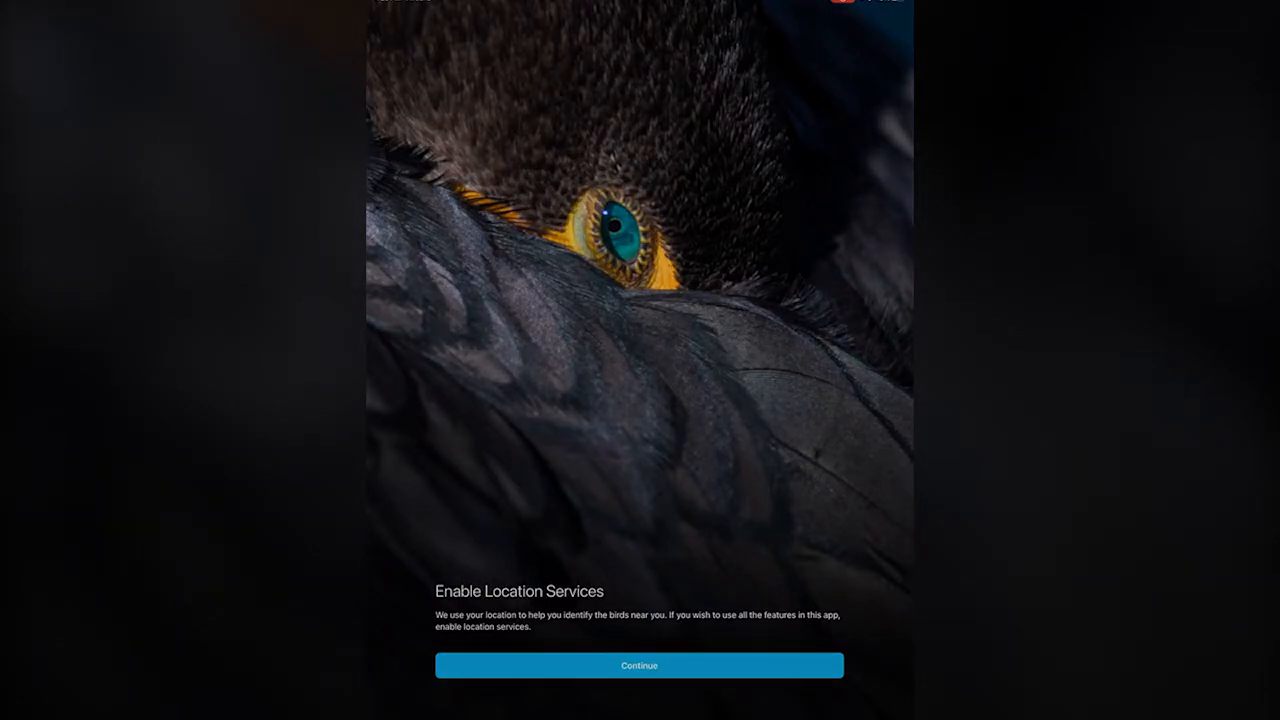
left_click(640, 664)
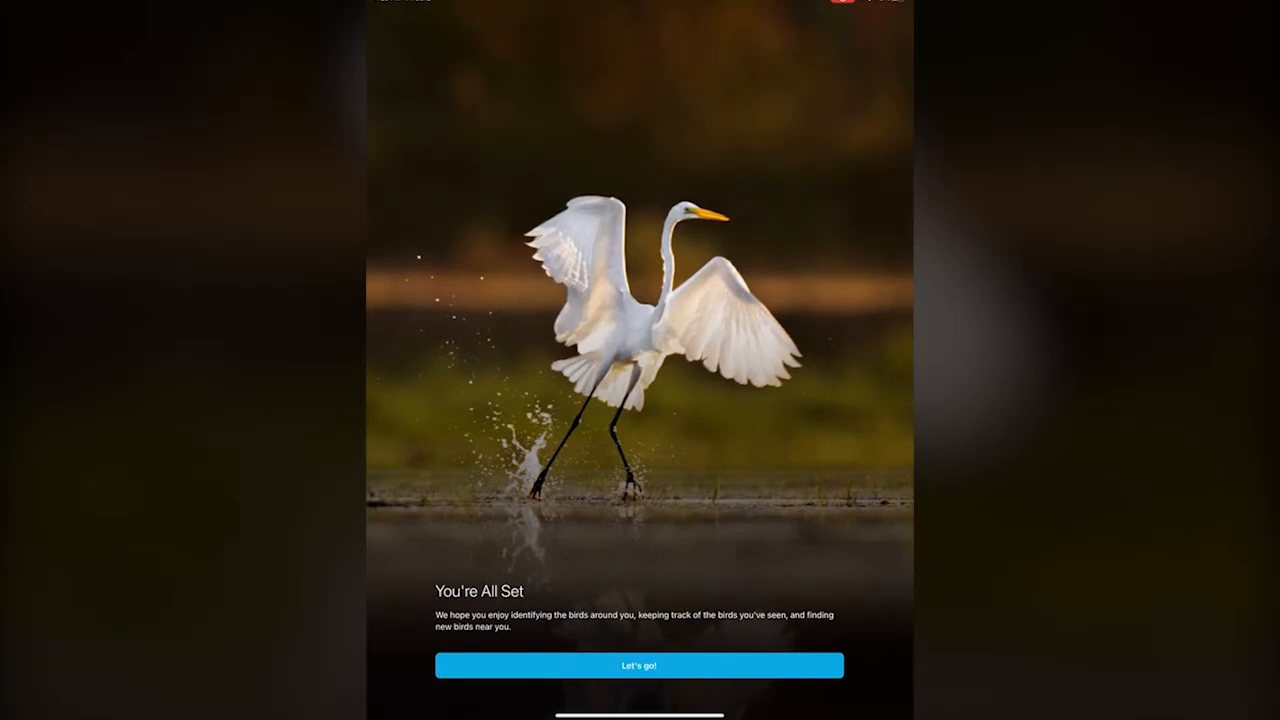
left_click(640, 664)
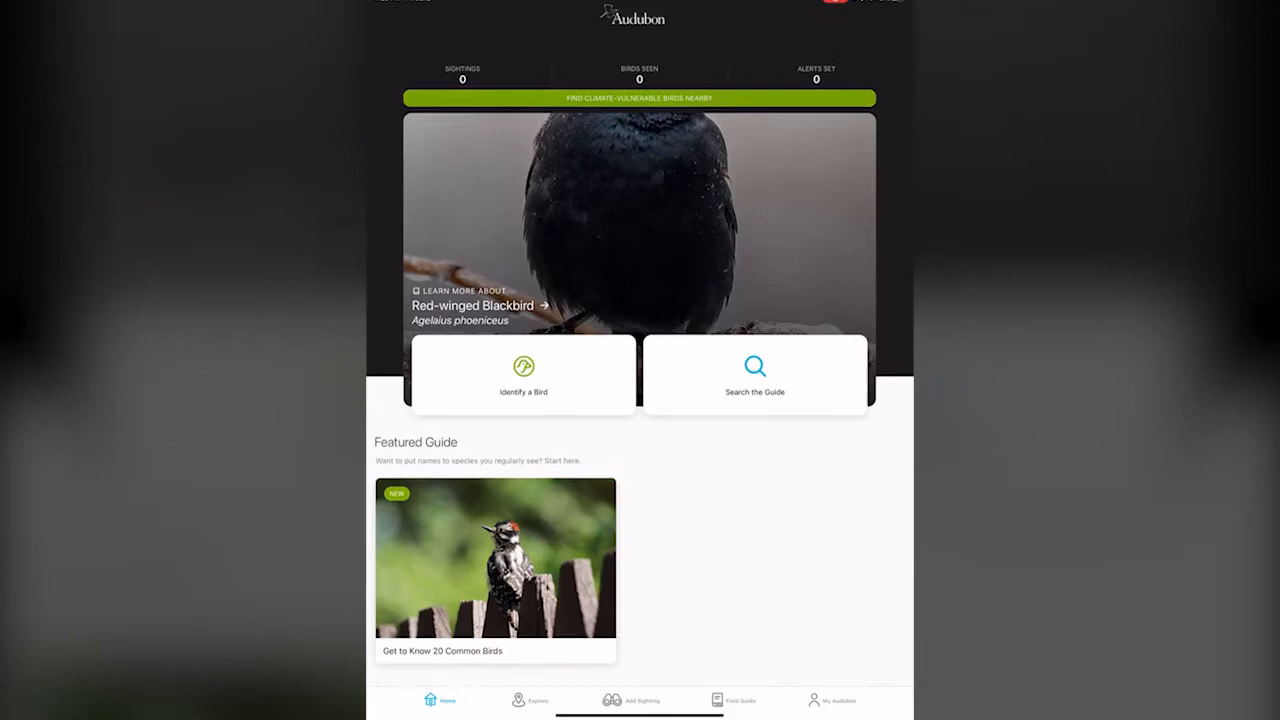
Scroll the home screen and start Identify a Bird to reach the Bird ID filters
scroll("down", 3)
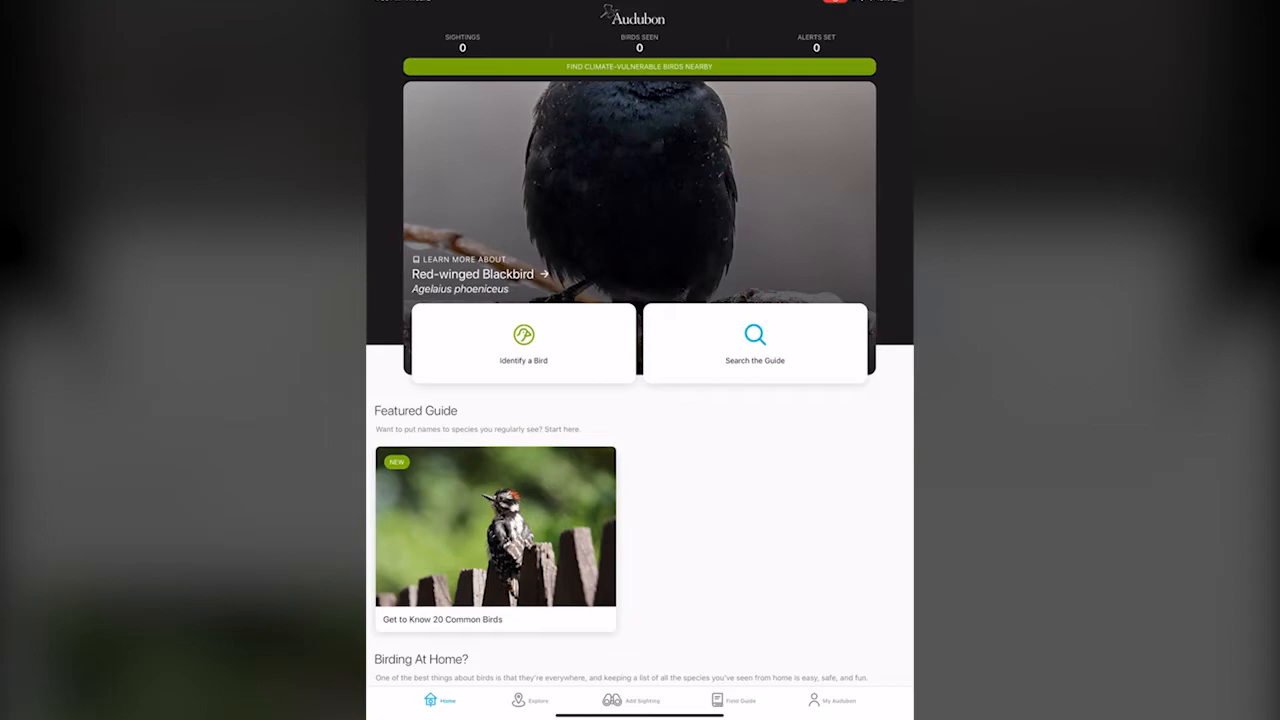
left_click(524, 344)
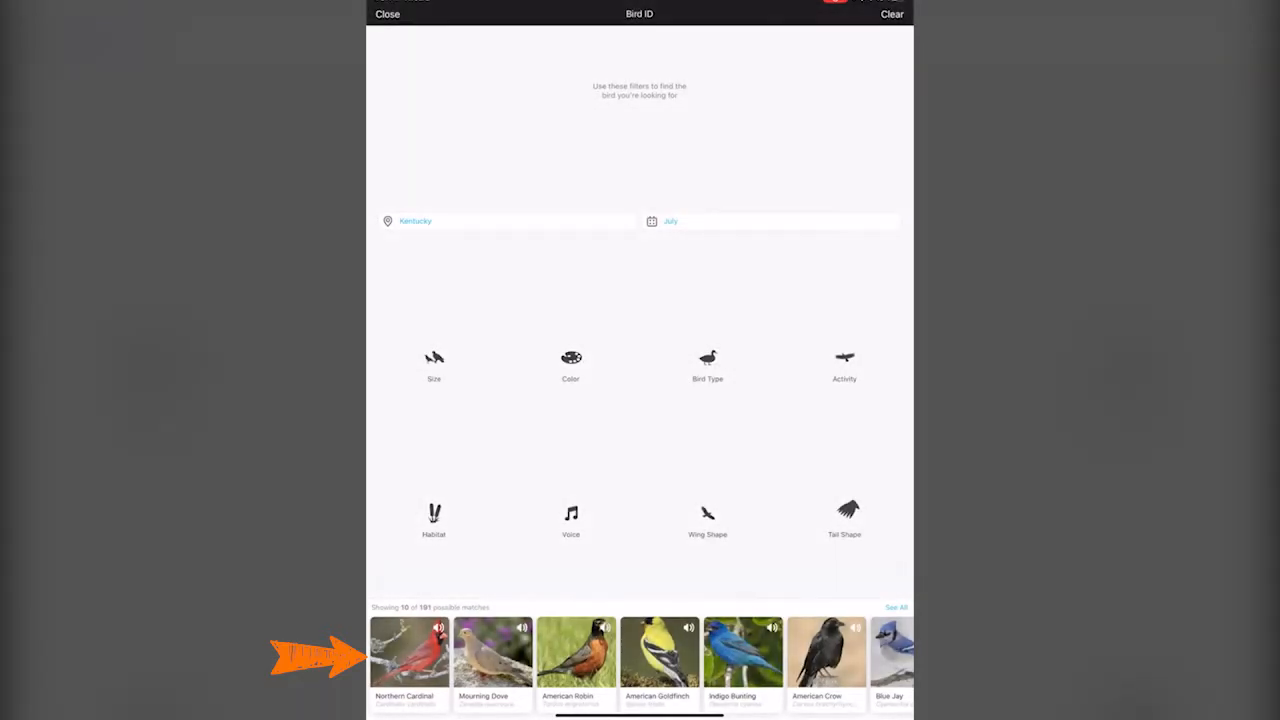
Show all possible matches and open the Northern Cardinal entry
left_click(896, 608)
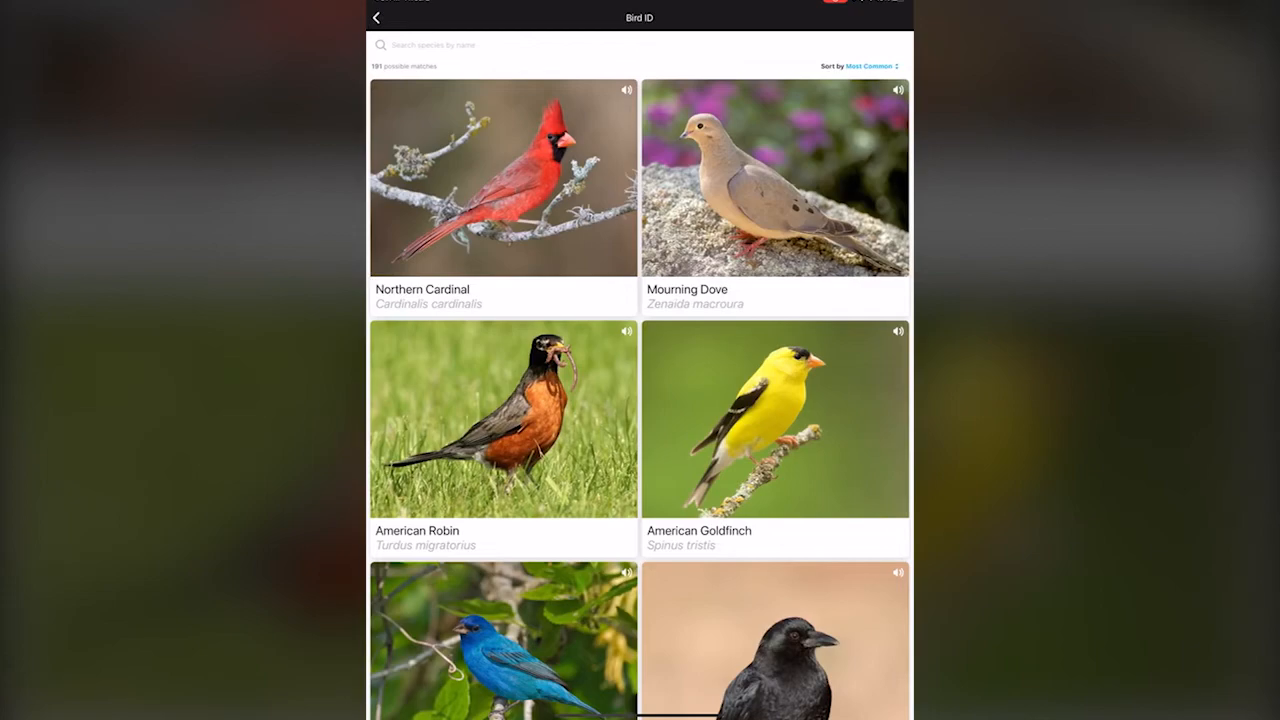
scroll("down", 3)
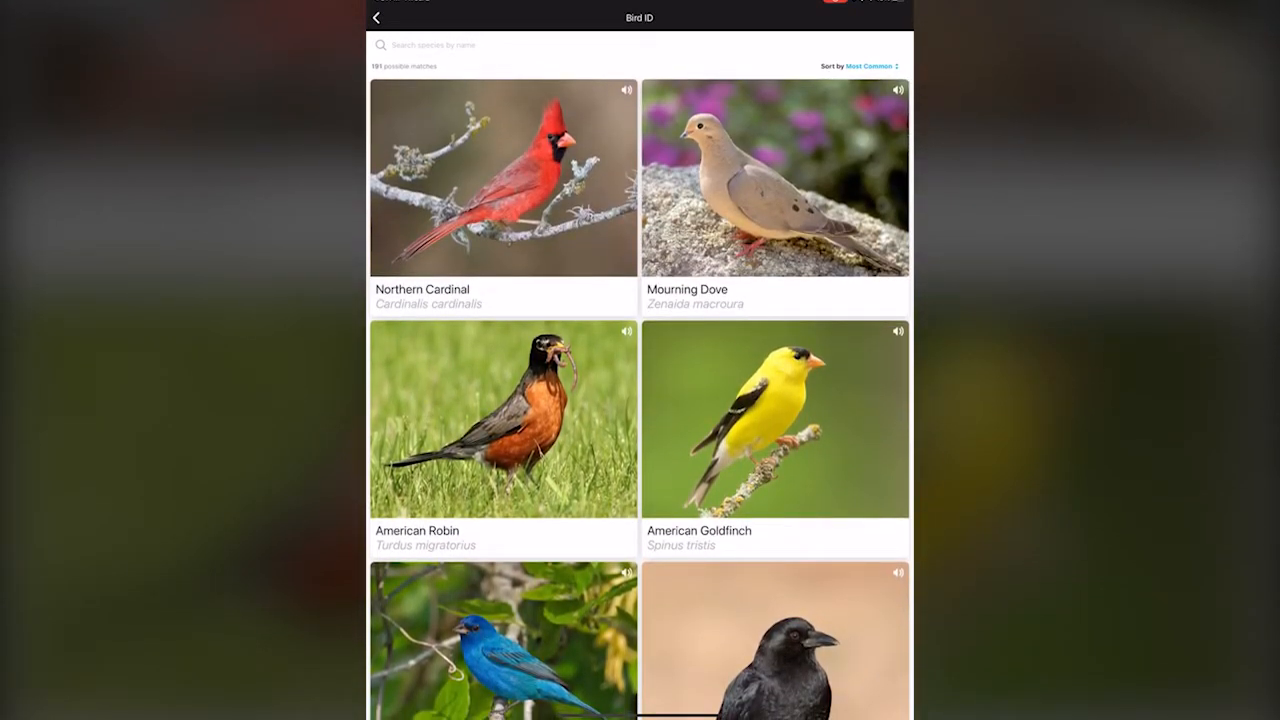
left_click(504, 178)
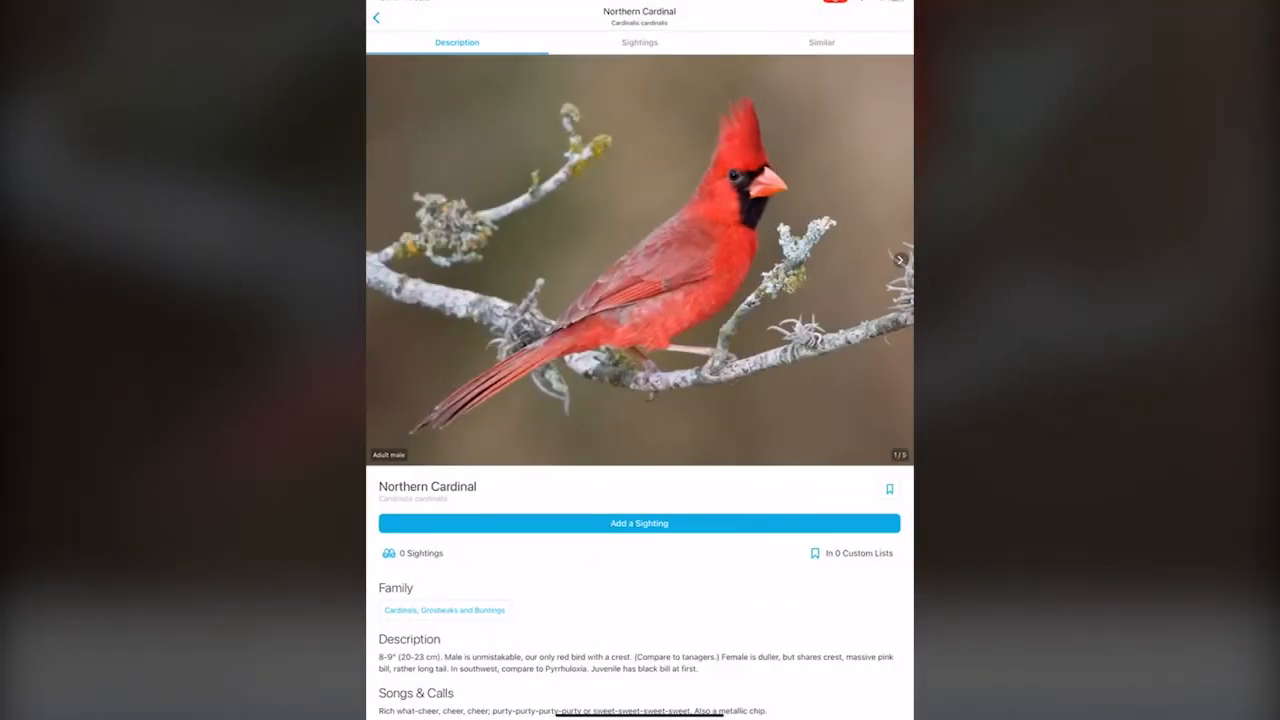
Browse the cardinal's description and song recordings, then return to Bird ID
scroll("down", 3)
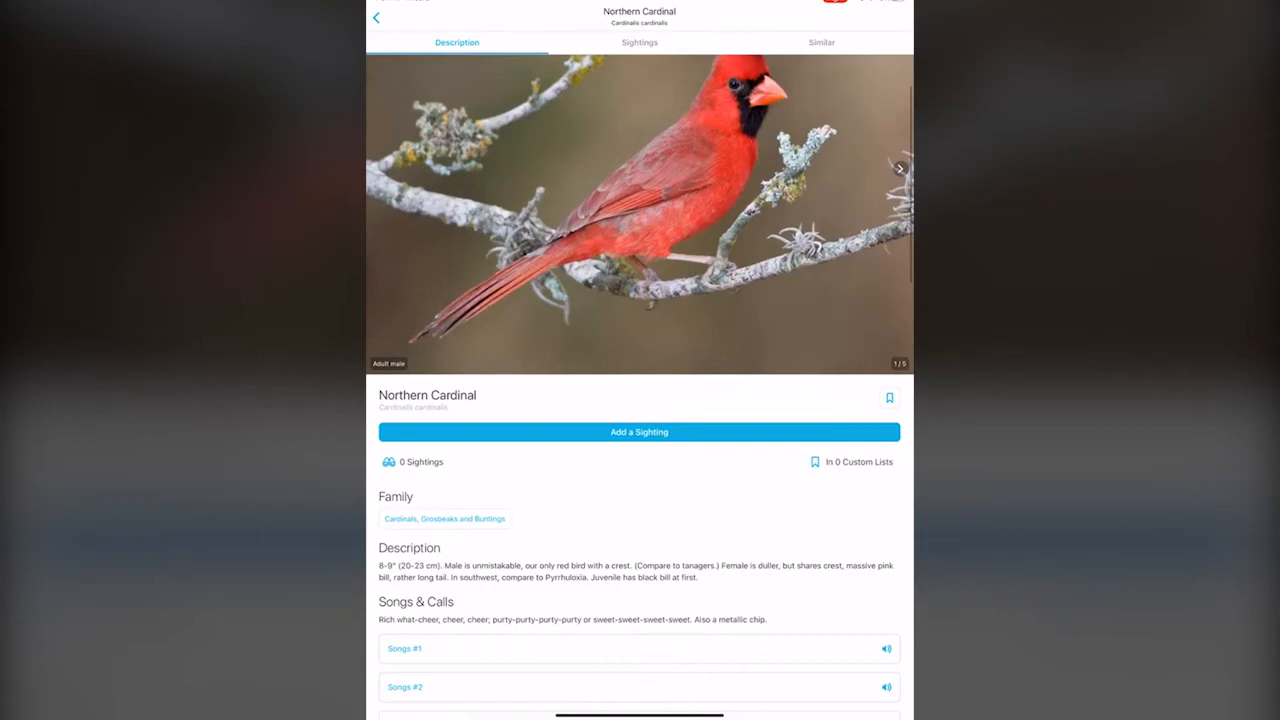
scroll("up", 3)
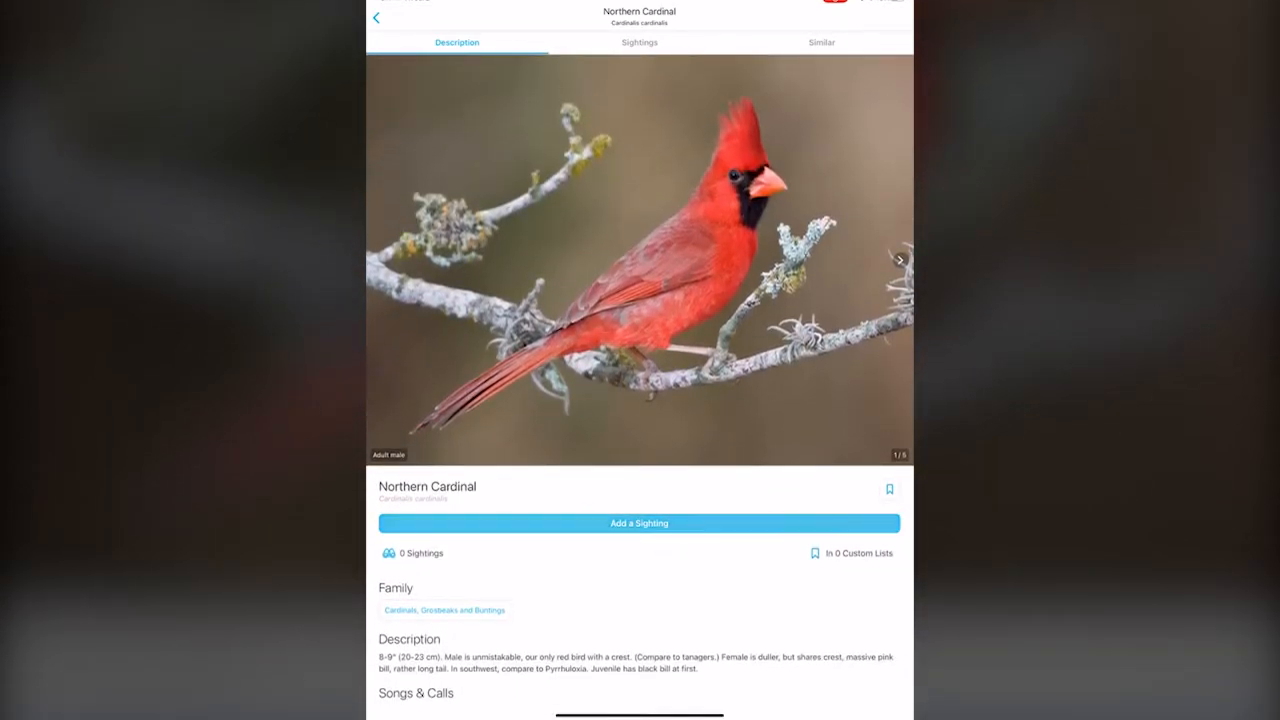
left_click(640, 524)
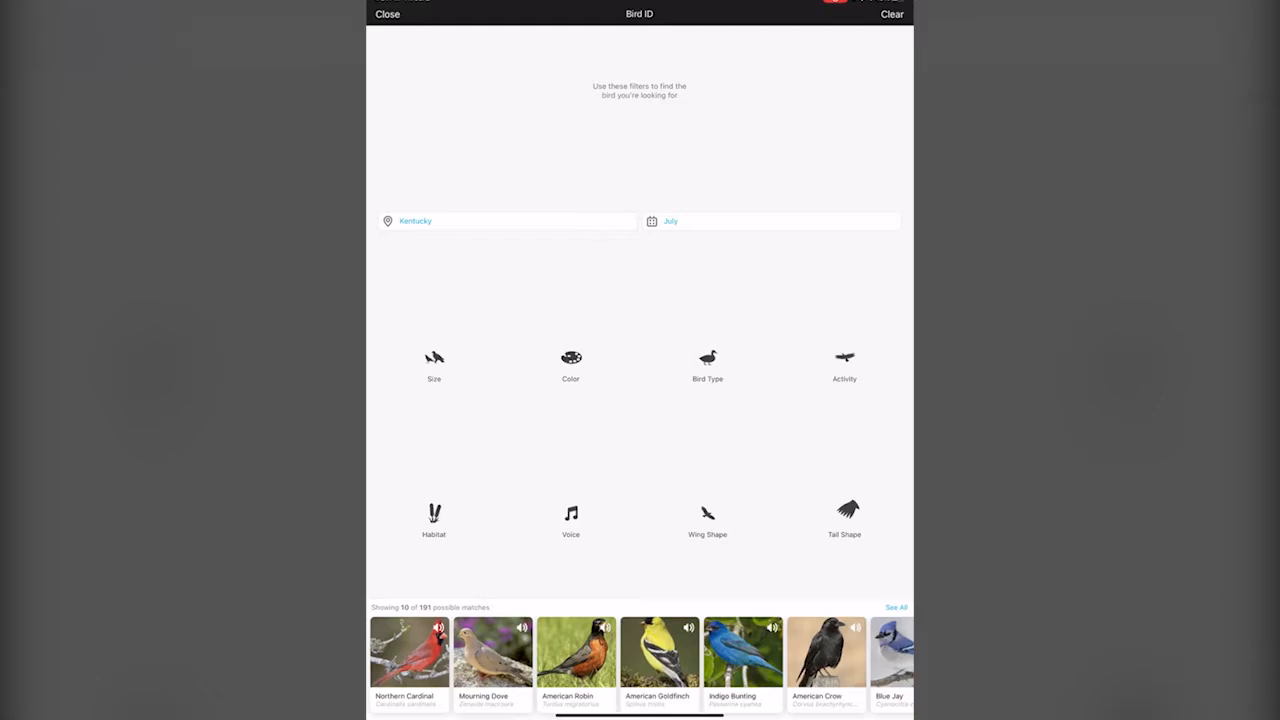
Narrow Bird ID matches to heron-sized birds with white coloring
left_click(434, 362)
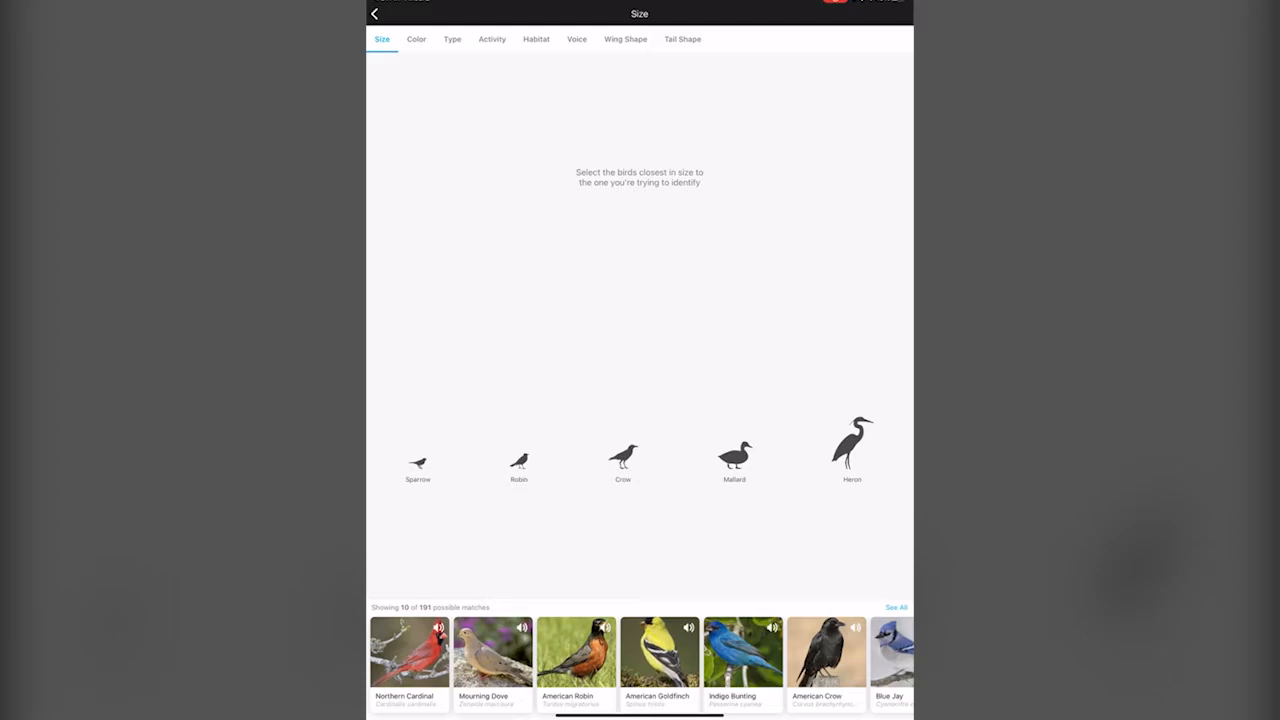
left_click(852, 444)
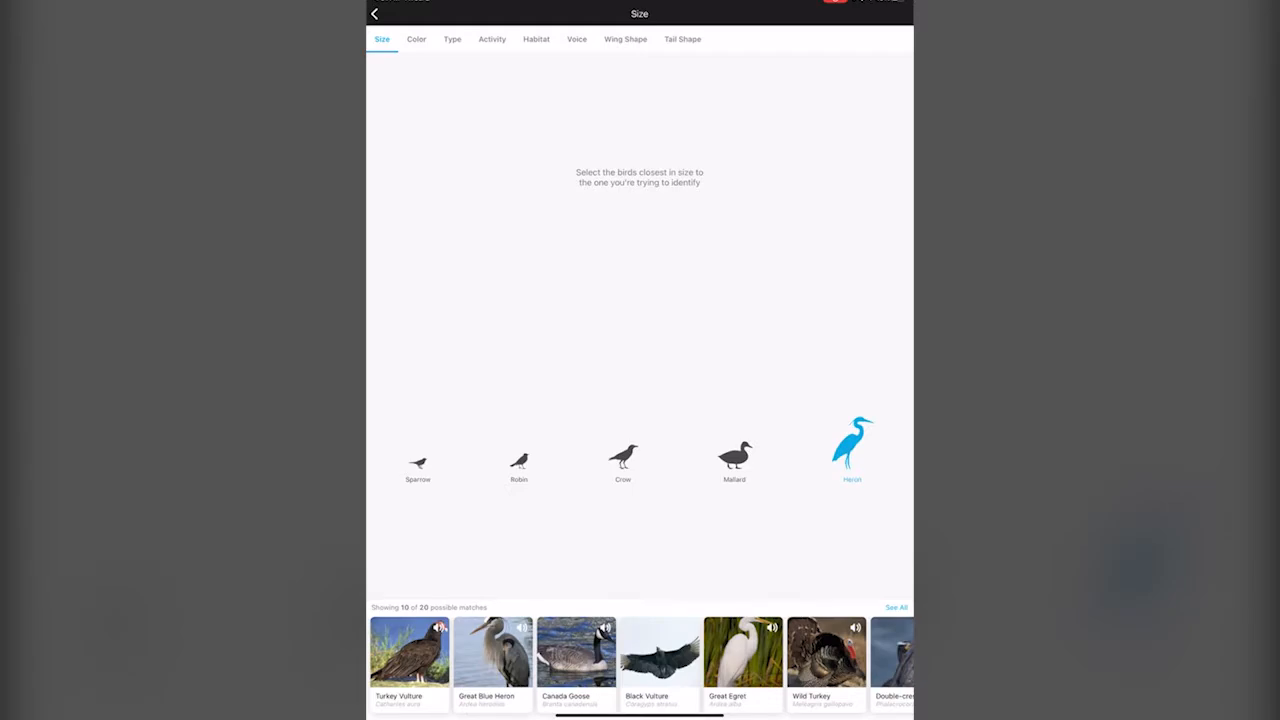
left_click(416, 40)
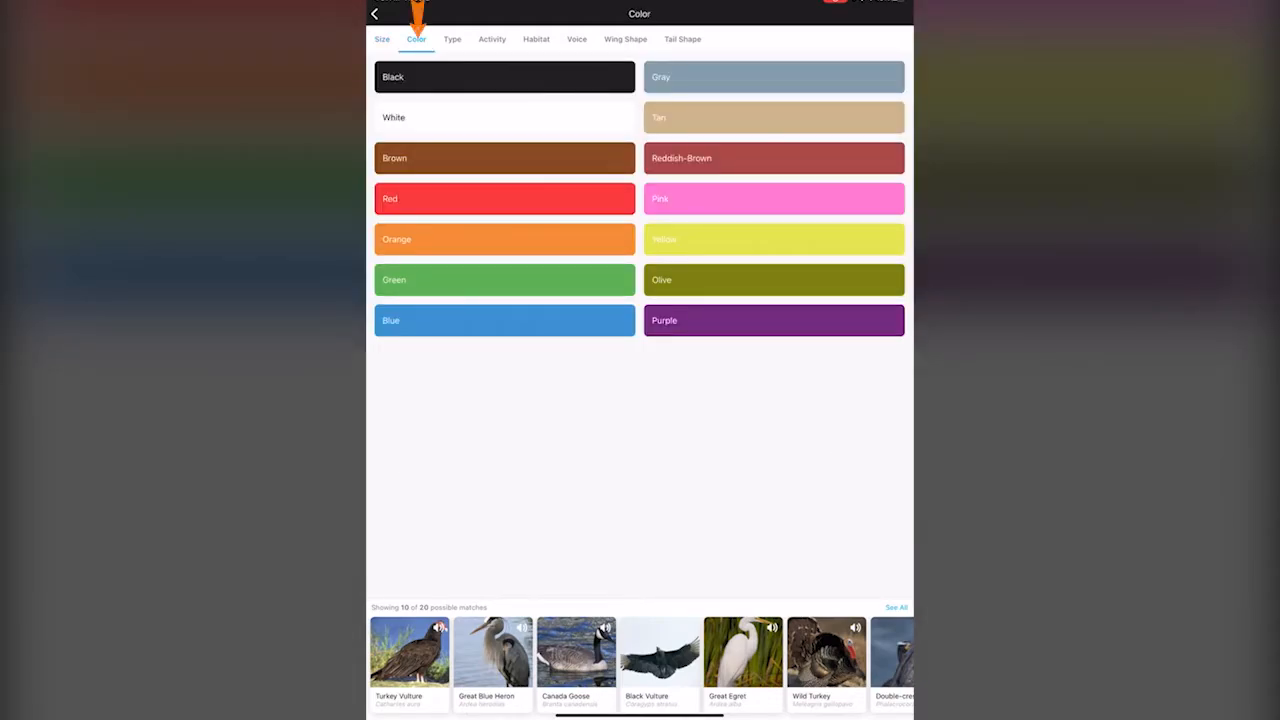
left_click(504, 116)
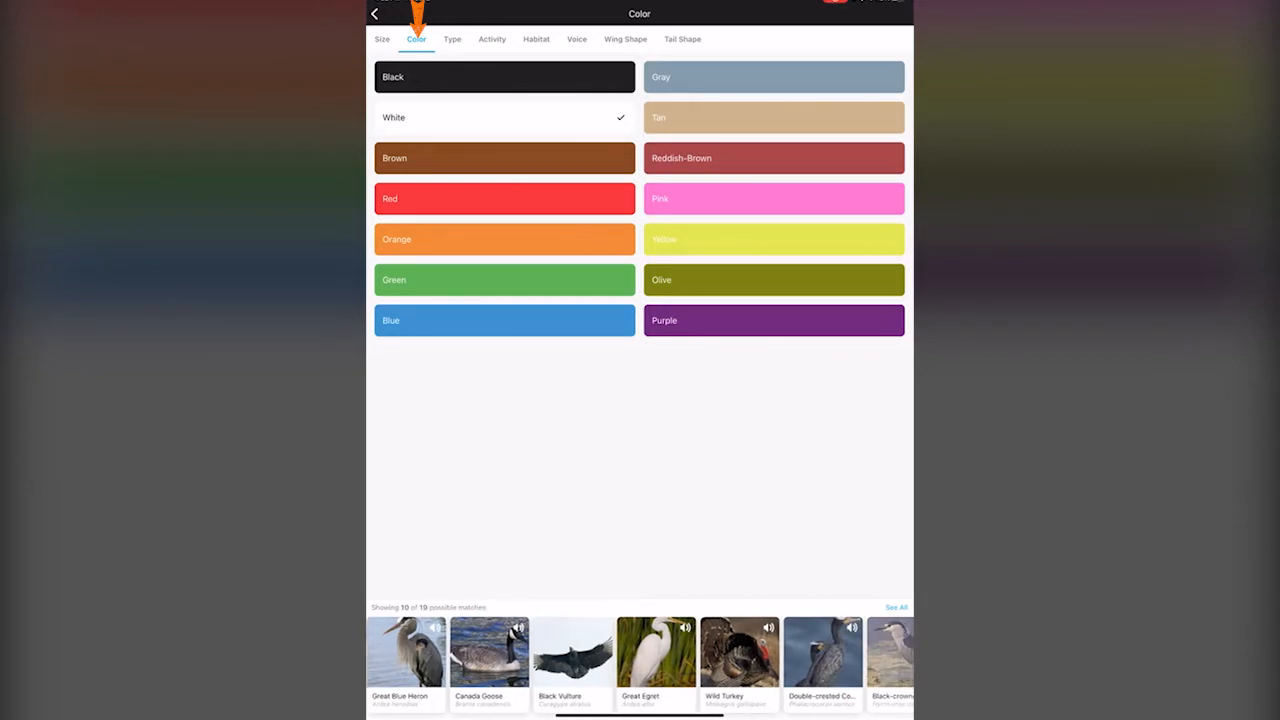
Review the matches and Activity filters, then close Bird ID back to home
scroll("left", 3)
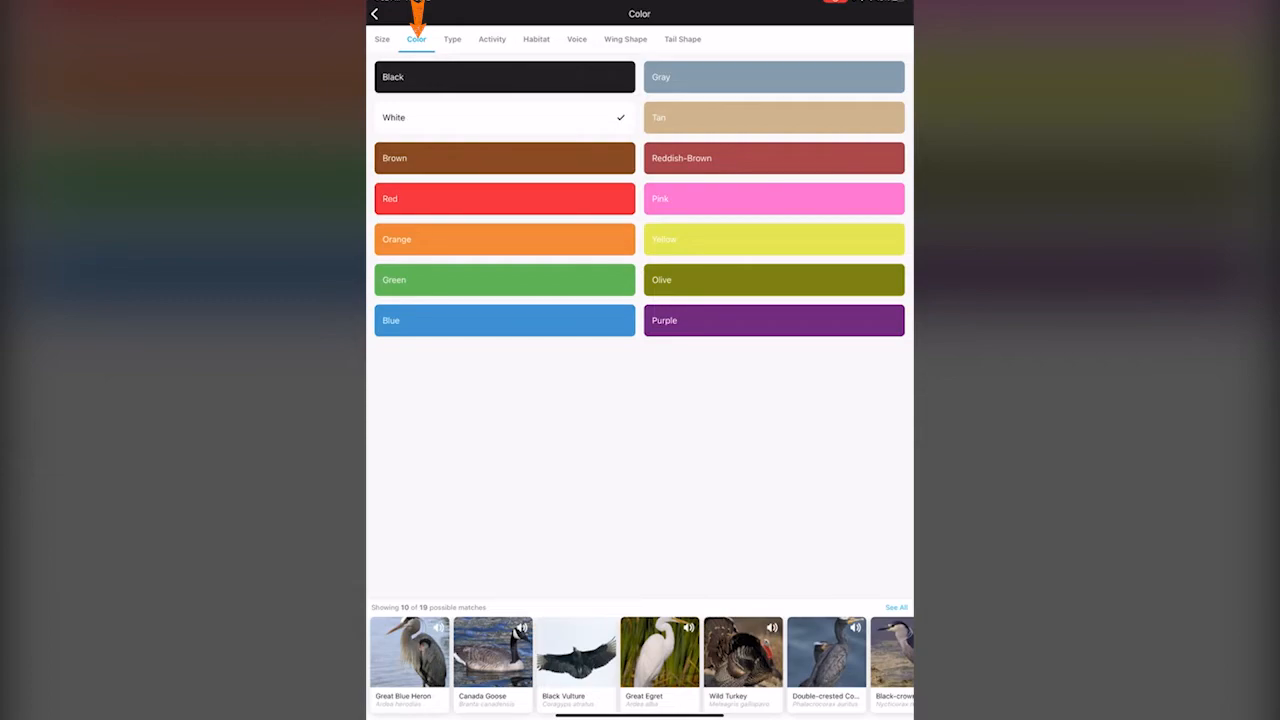
left_click(492, 40)
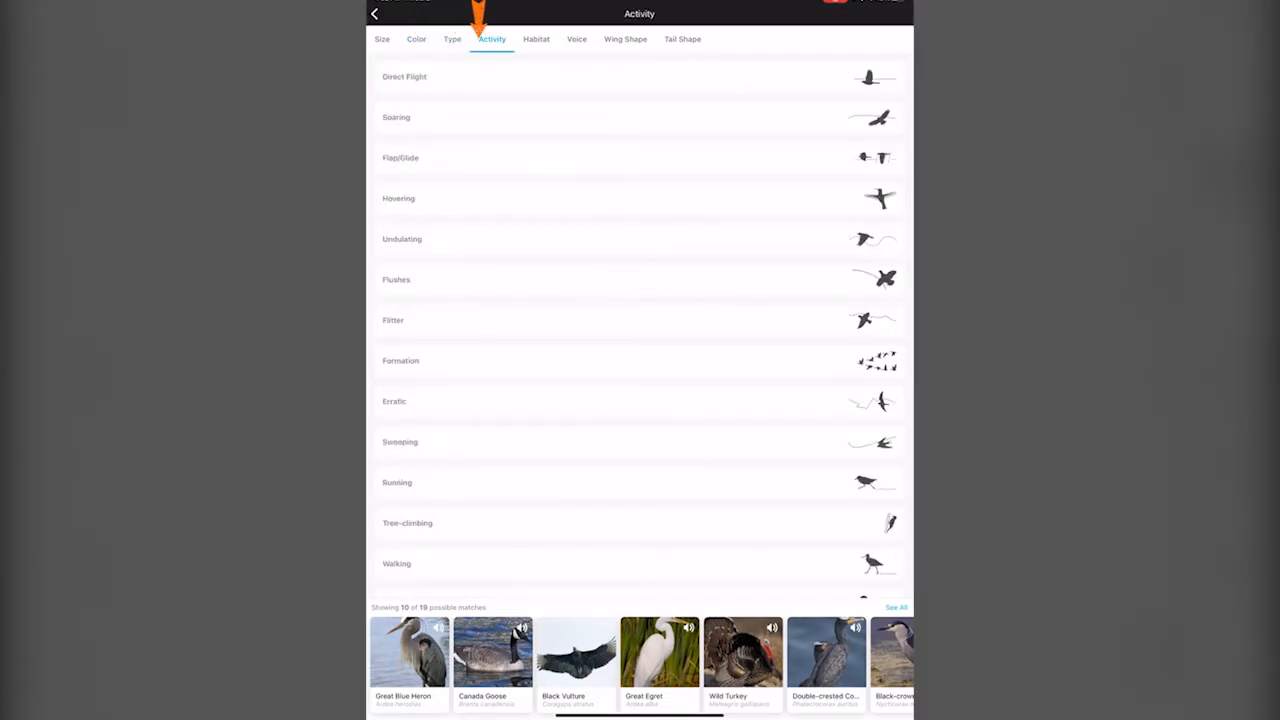
left_click(576, 40)
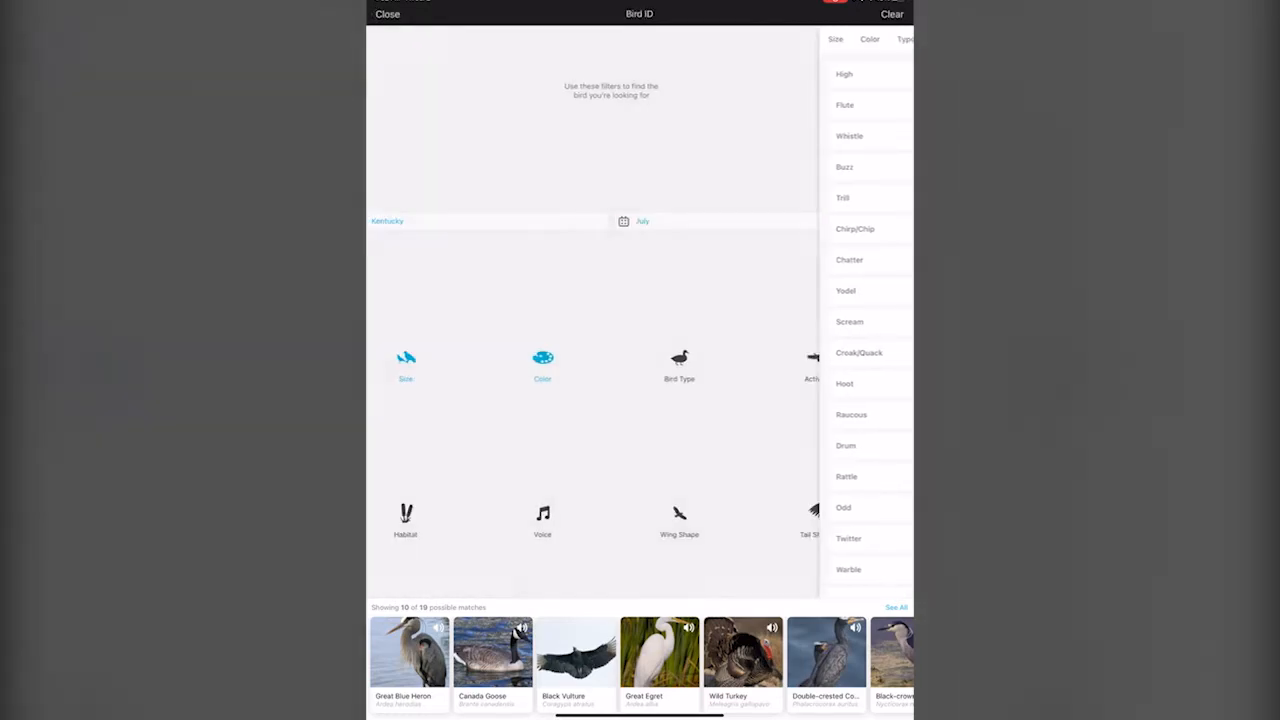
left_click(388, 14)
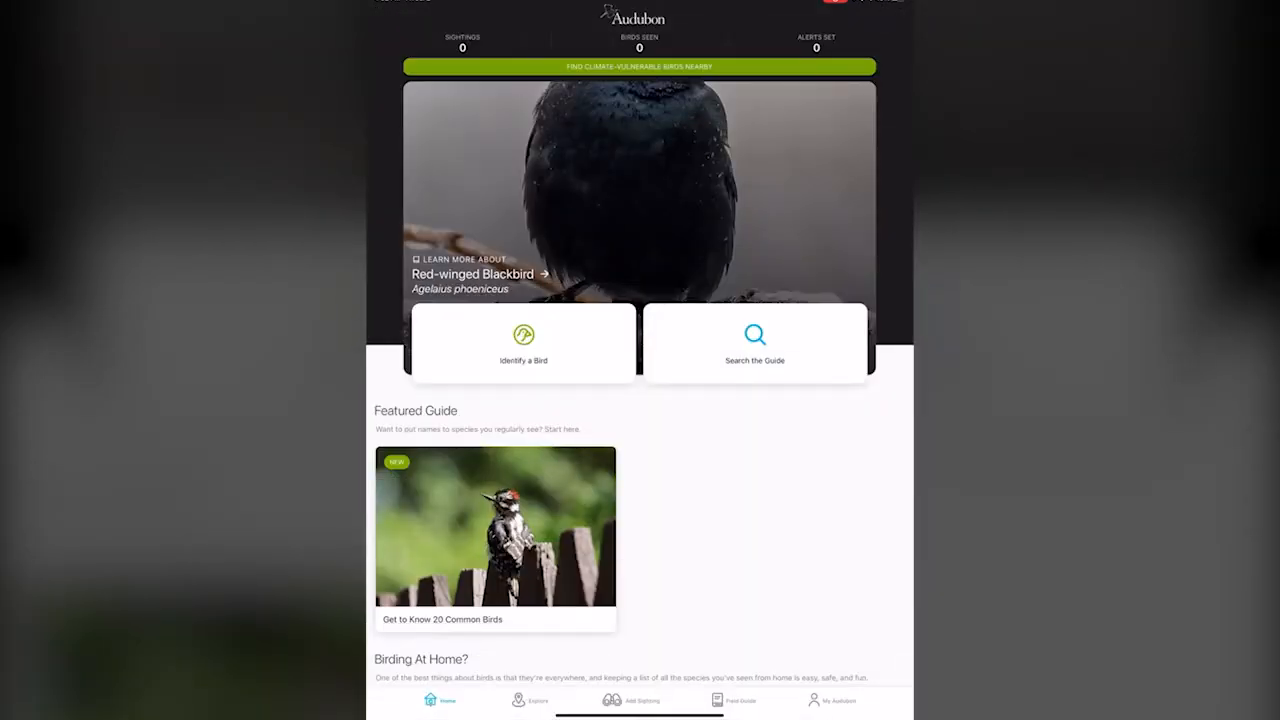
left_click(754, 344)
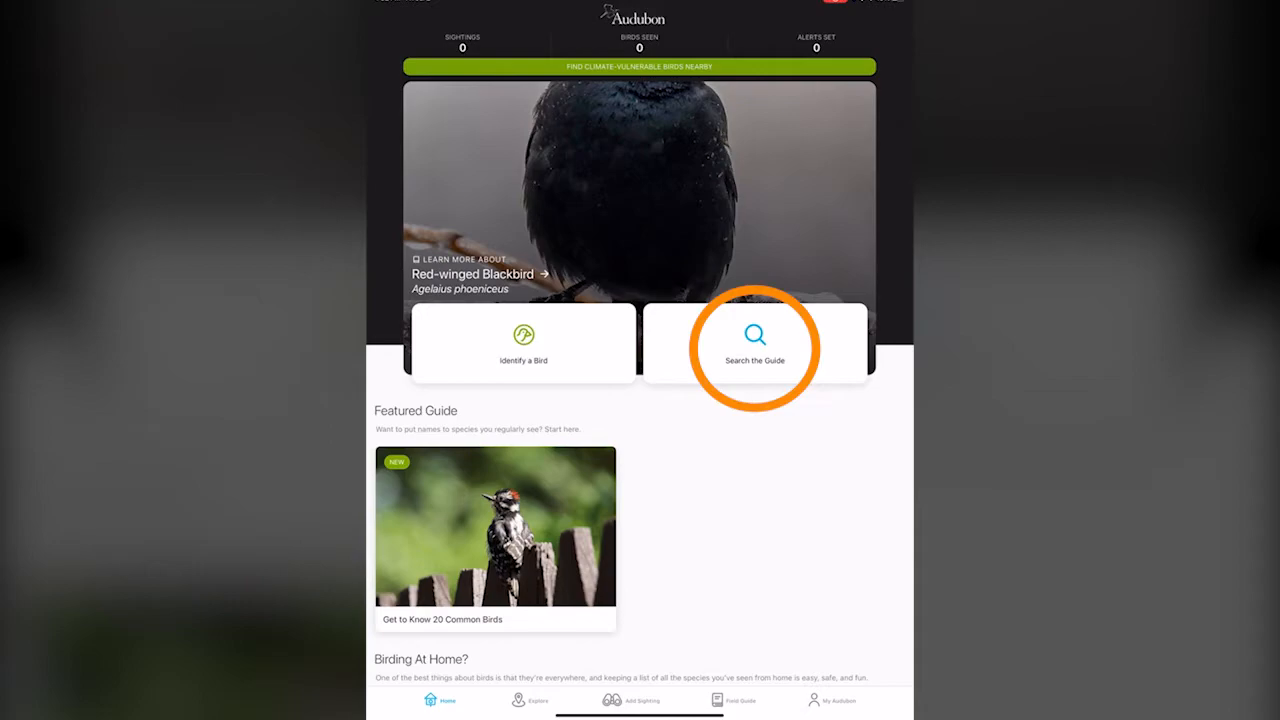
left_click(754, 344)
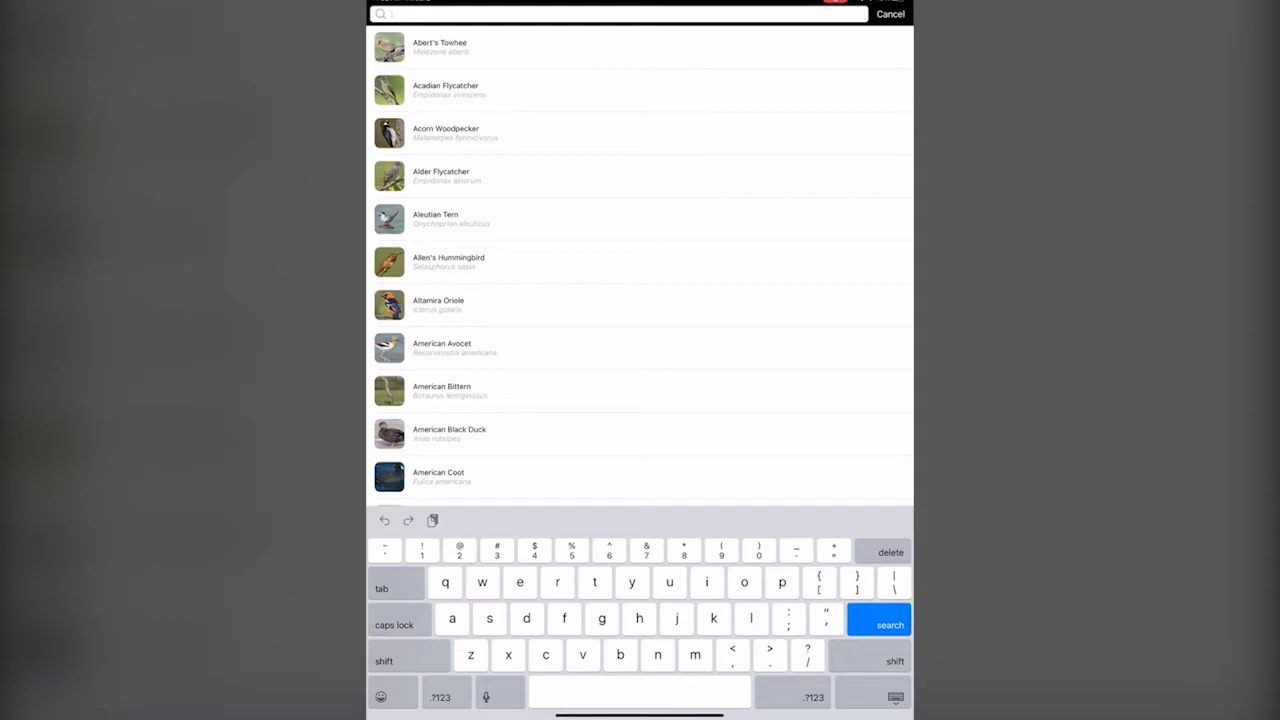
type("sw")
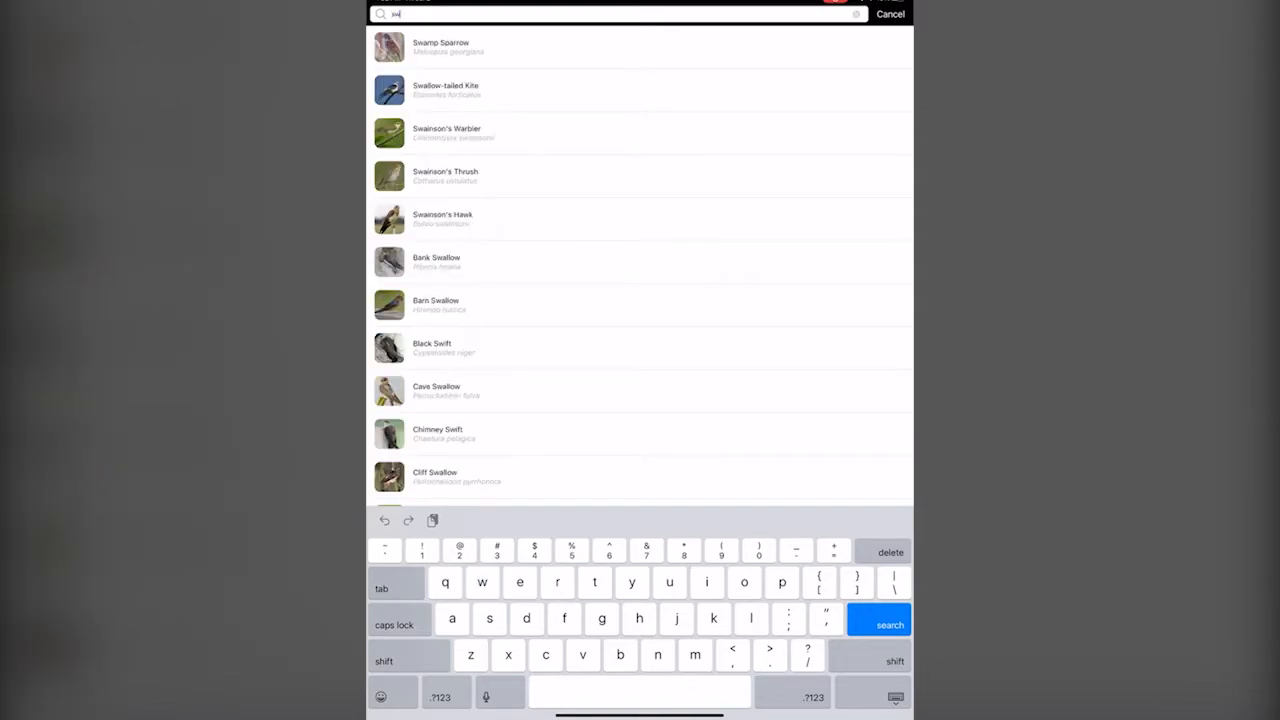
type("swall")
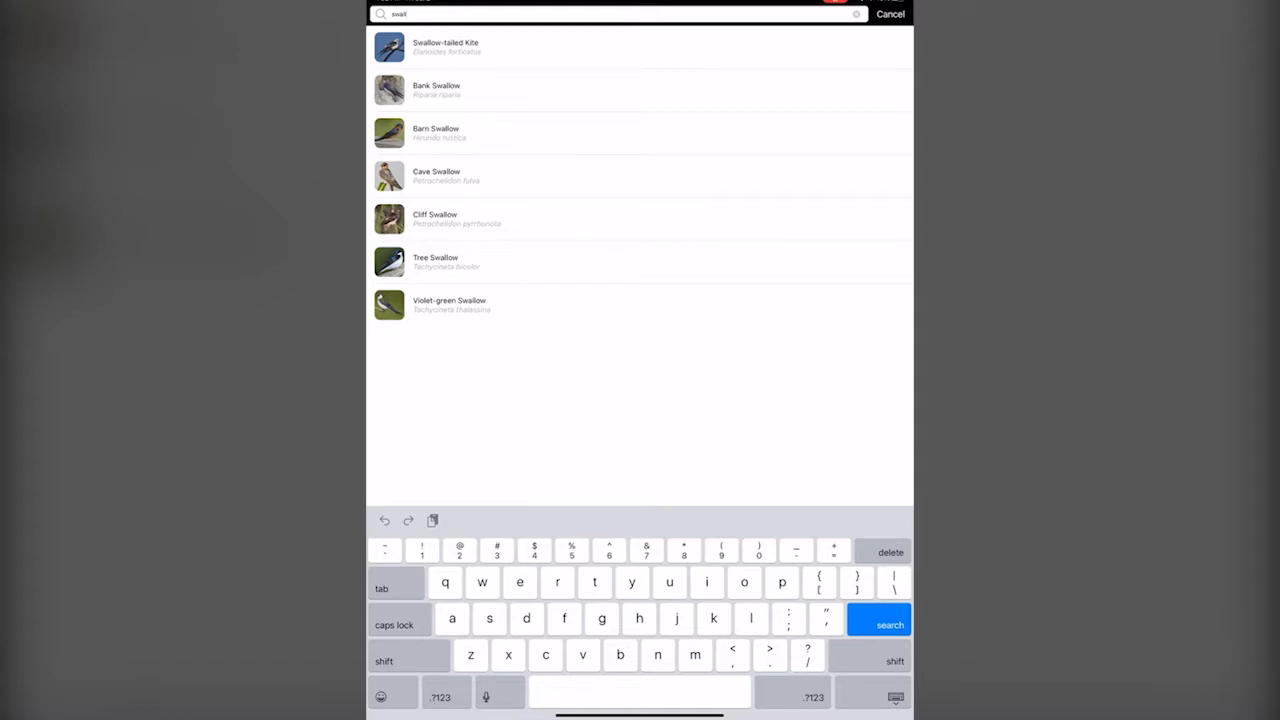
left_click(436, 132)
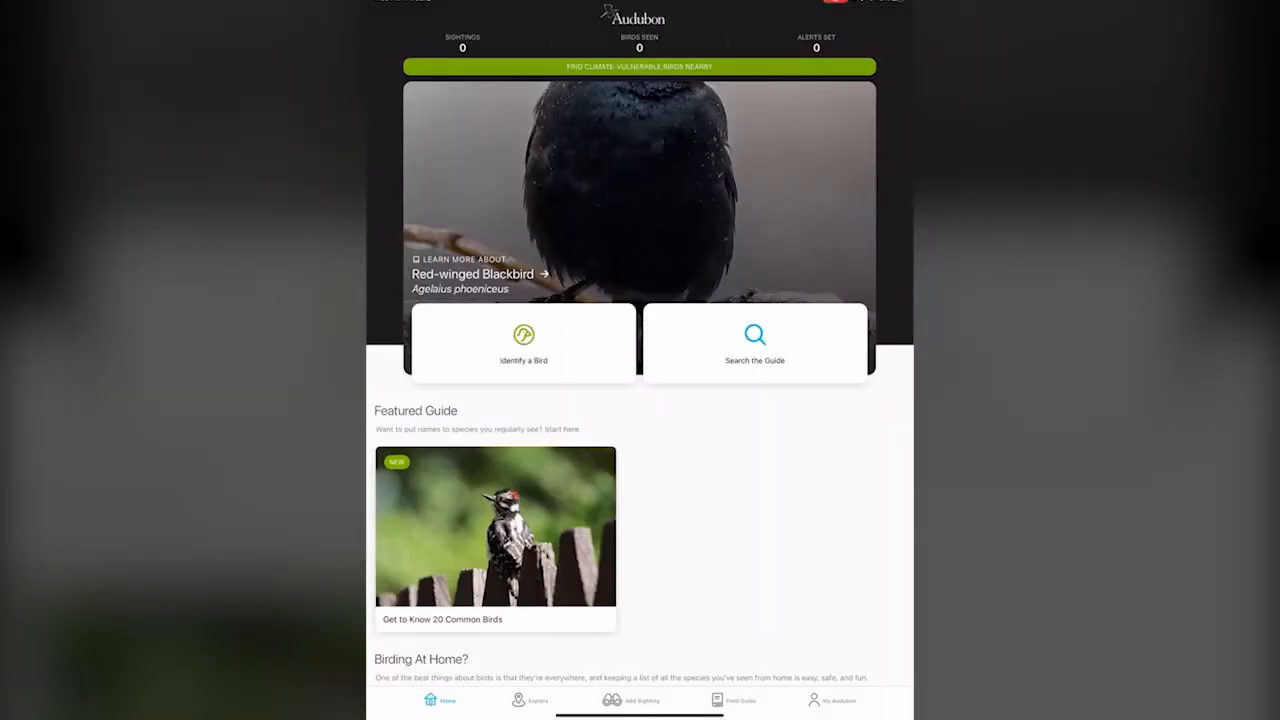
scroll("down", 3)
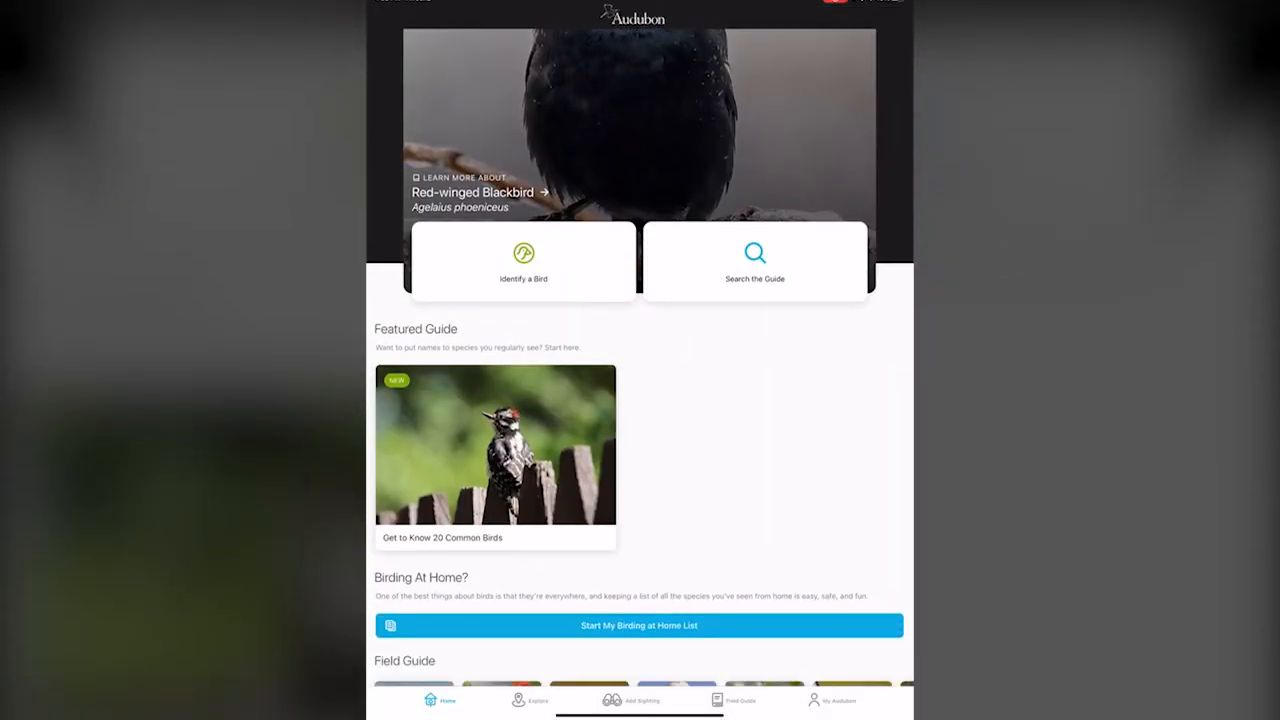
scroll("down", 3)
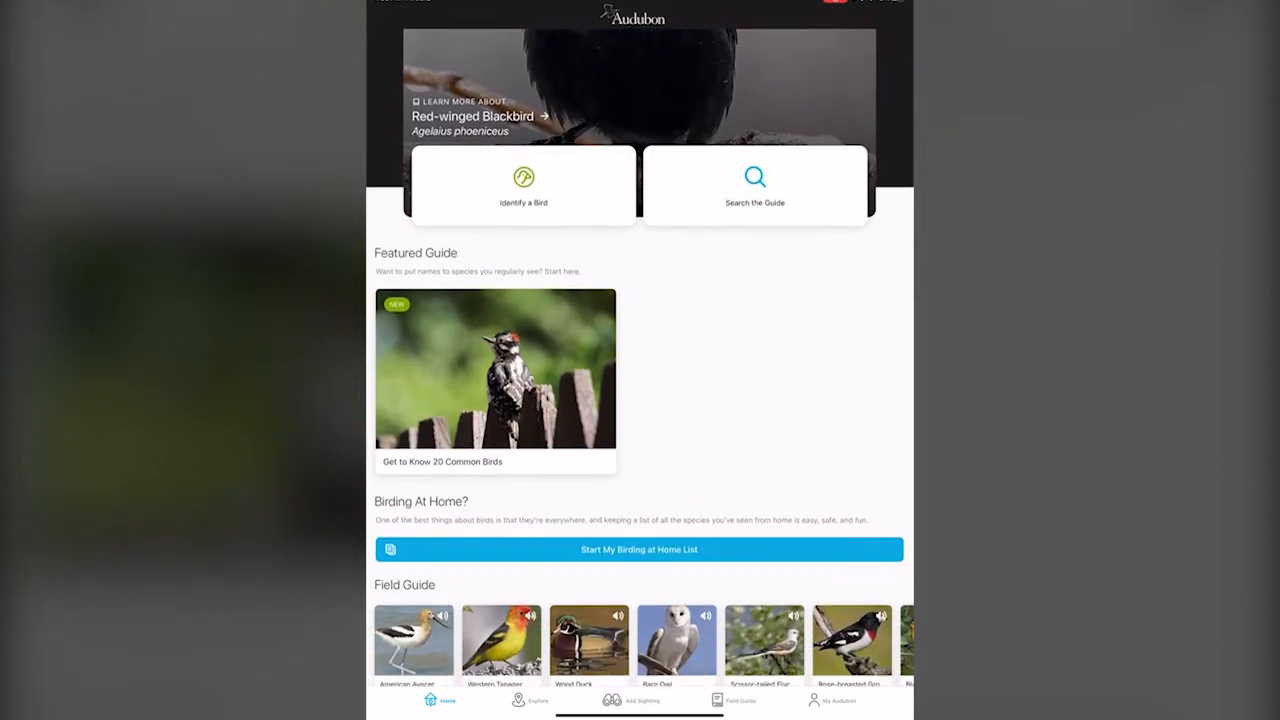
scroll("down", 3)
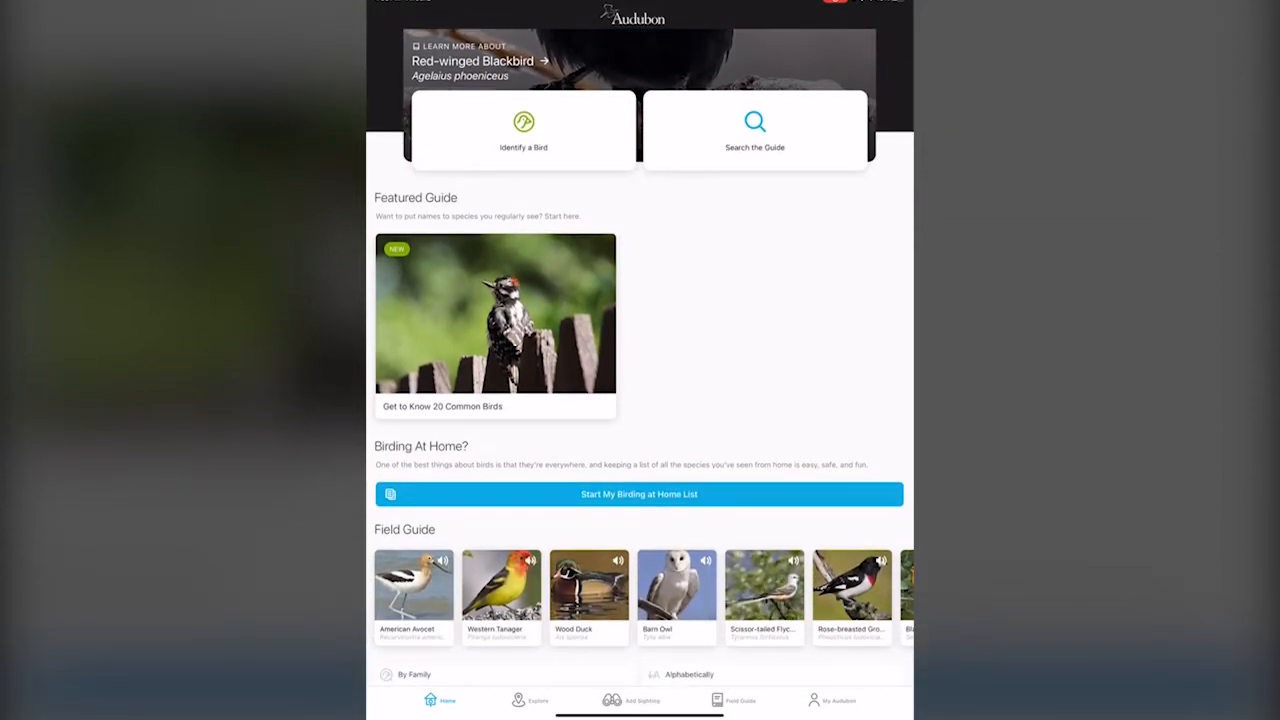
scroll("down", 3)
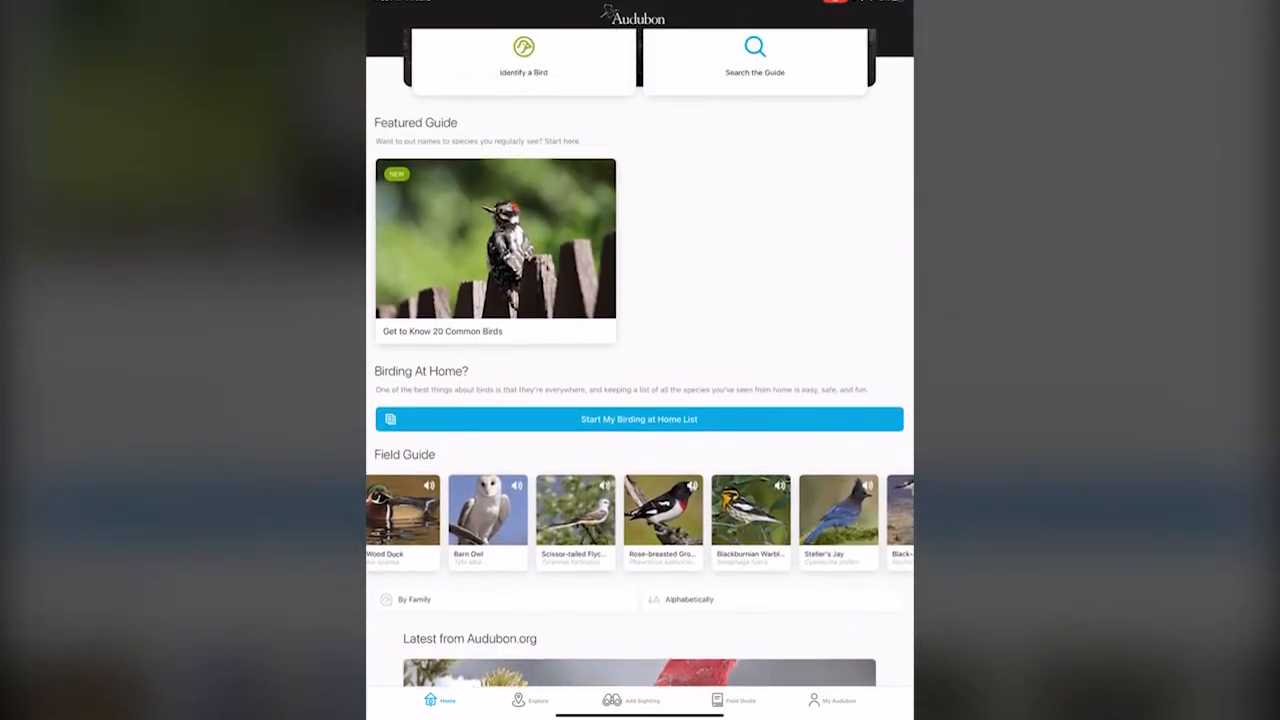
scroll("down", 3)
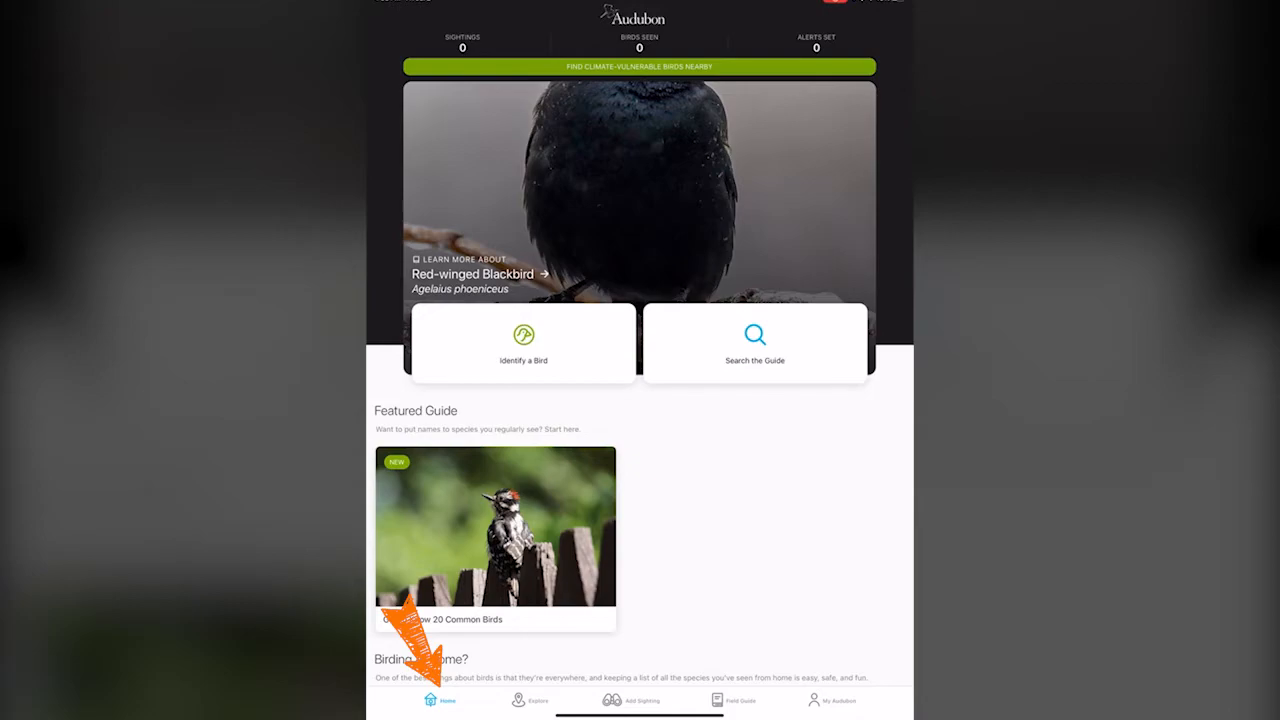
Open Explore hotspots and select Vaughn Branch Forest and Upland
left_click(536, 700)
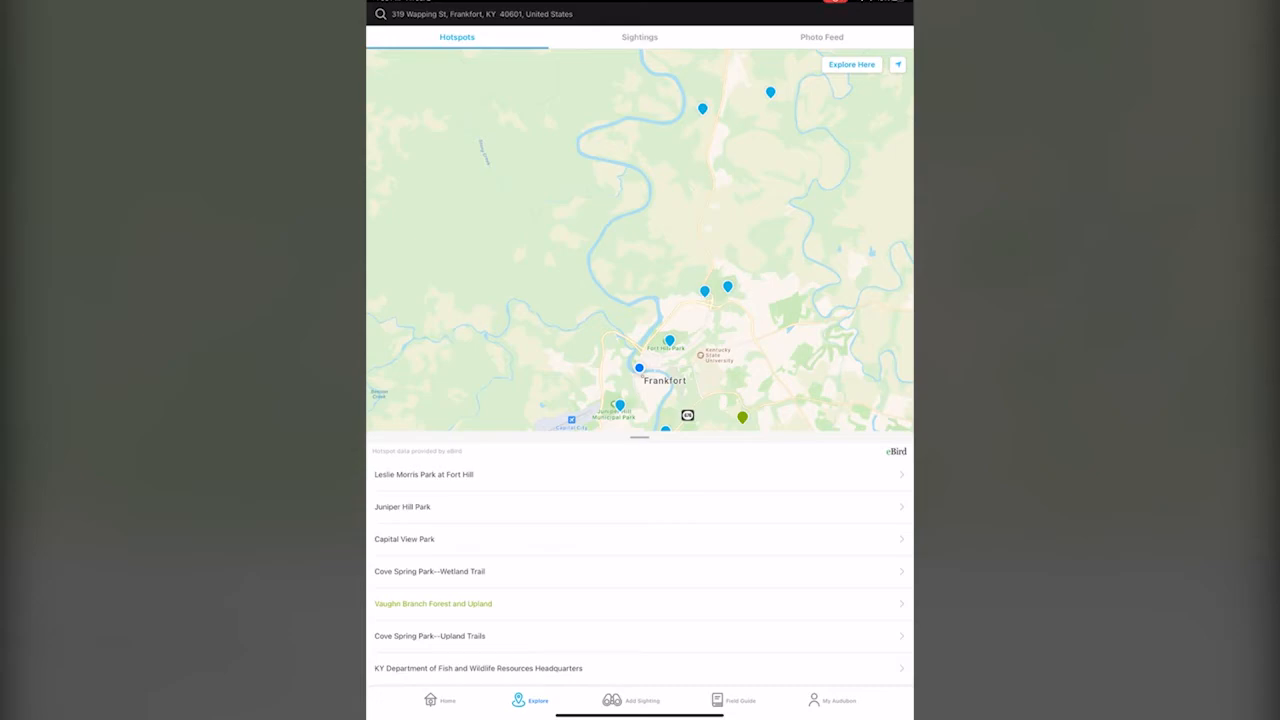
left_click(432, 604)
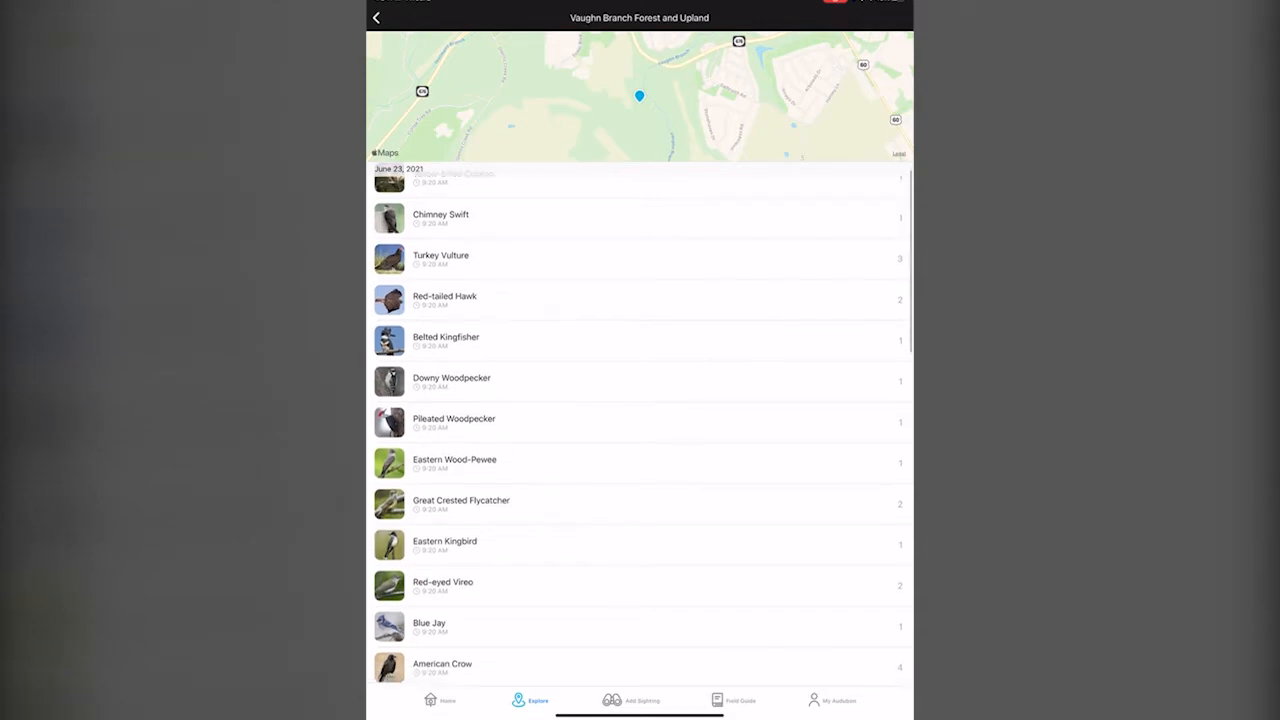
Scroll the hotspot's sightings and open the Yellow-billed Cuckoo sighting
scroll("down", 3)
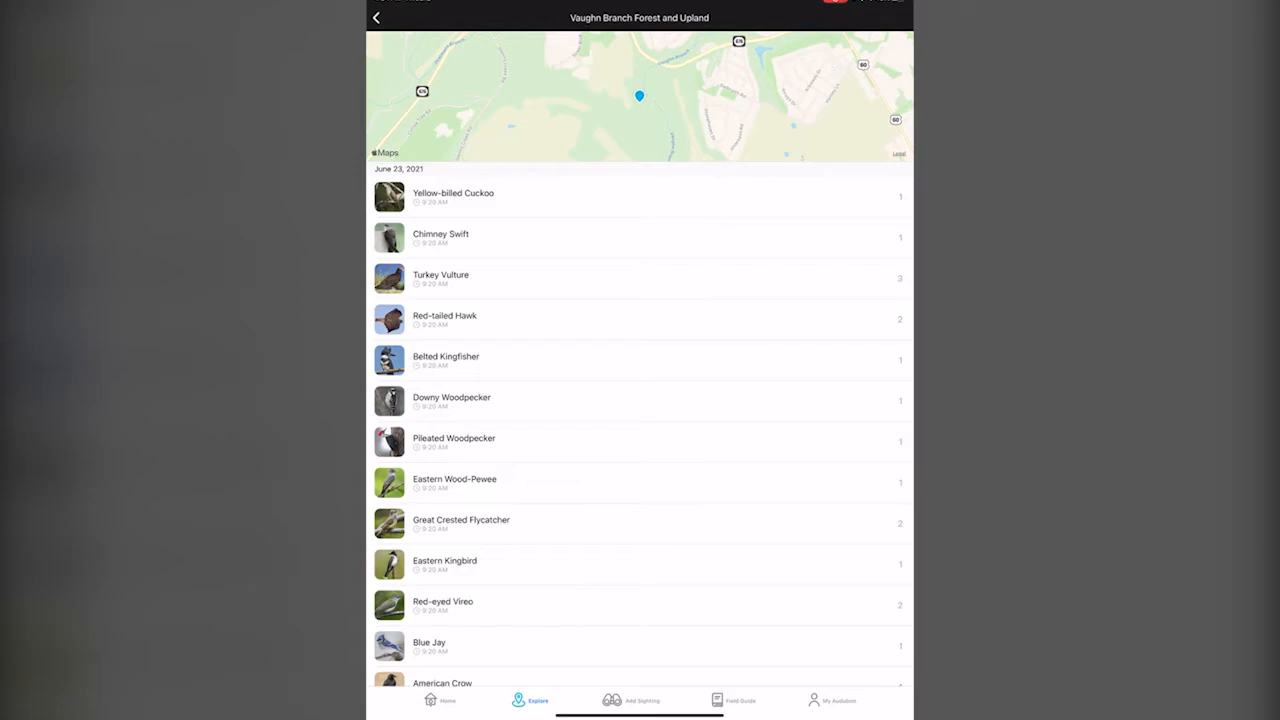
left_click(452, 196)
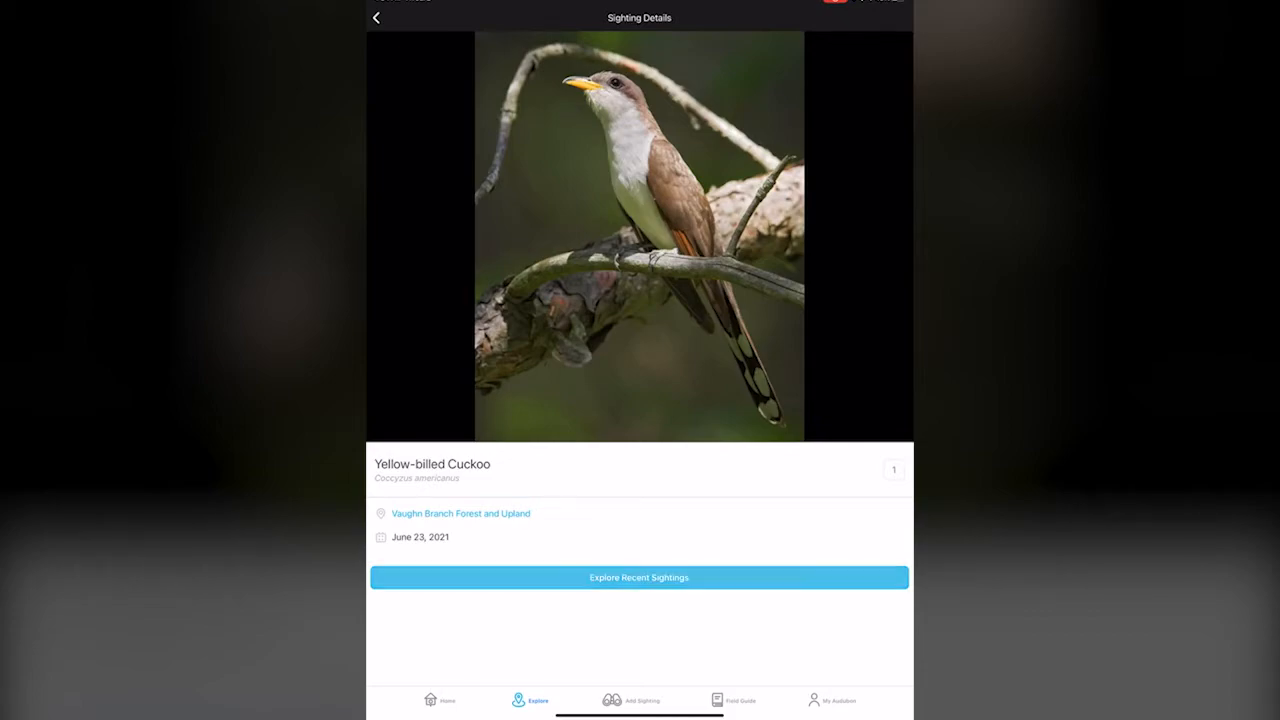
View the Yellow-billed Cuckoo sightings map, dismissing the account sign-up prompt
left_click(640, 576)
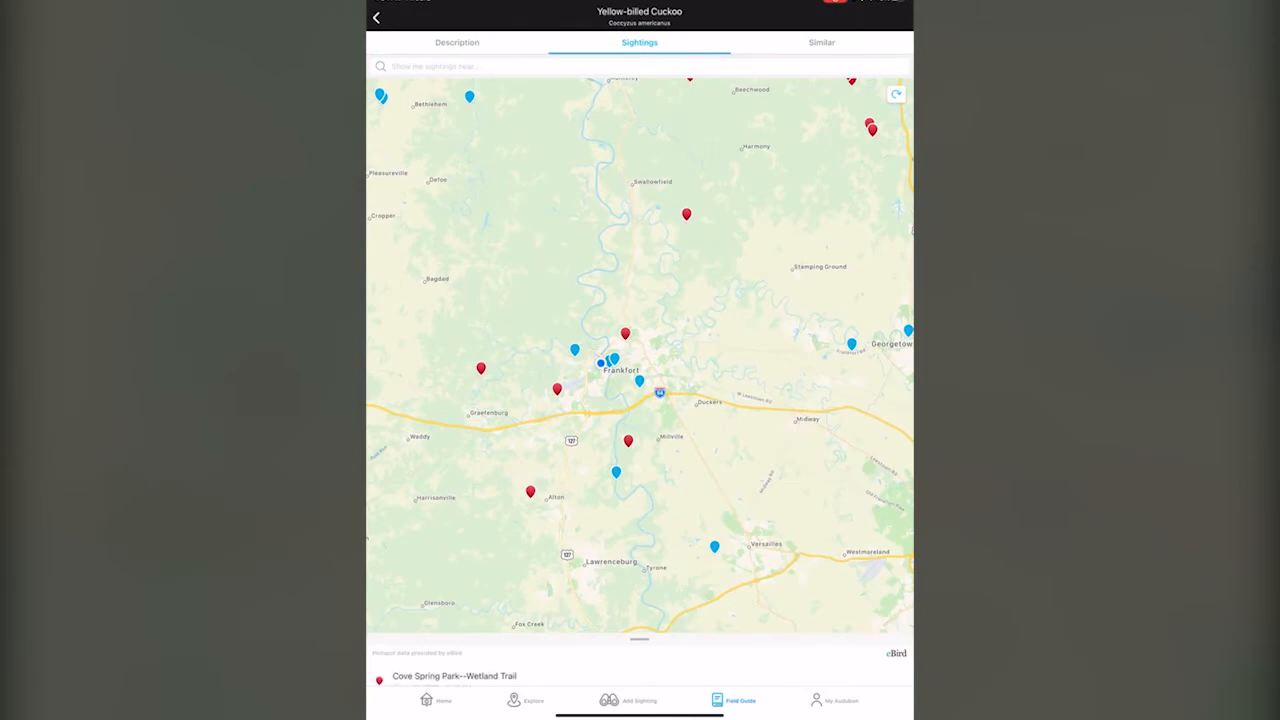
left_click(624, 334)
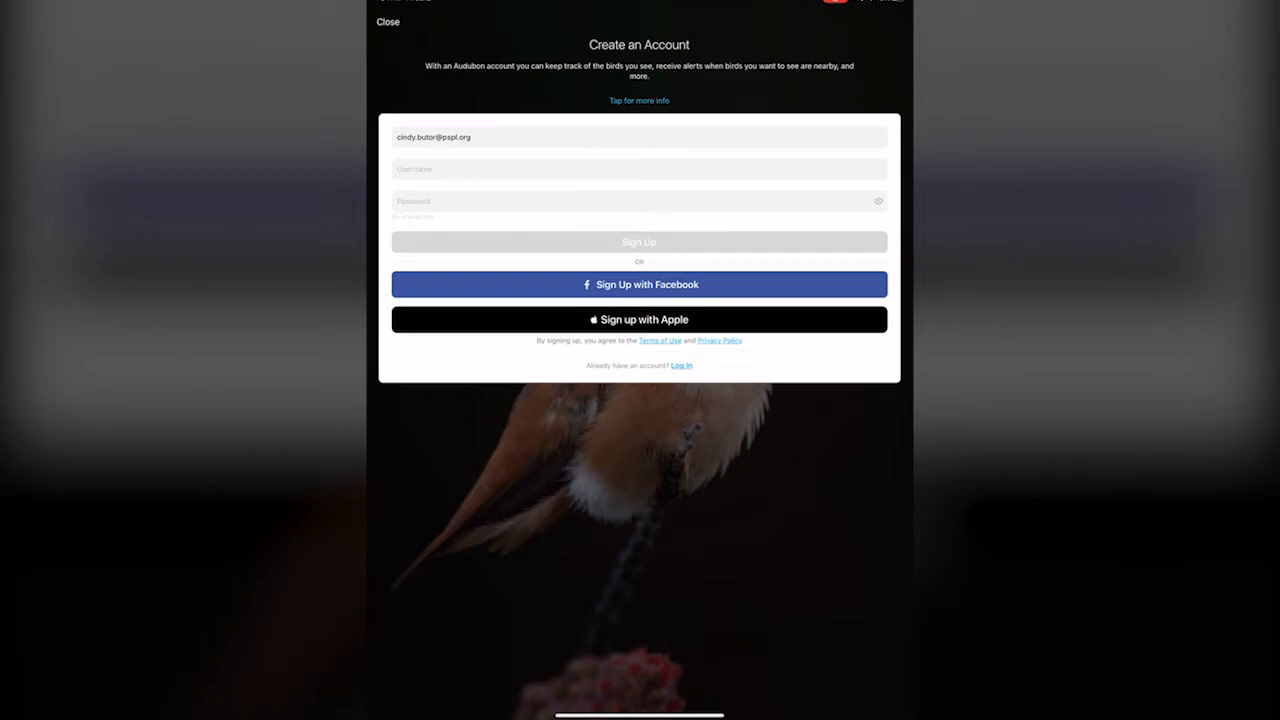
left_click(388, 20)
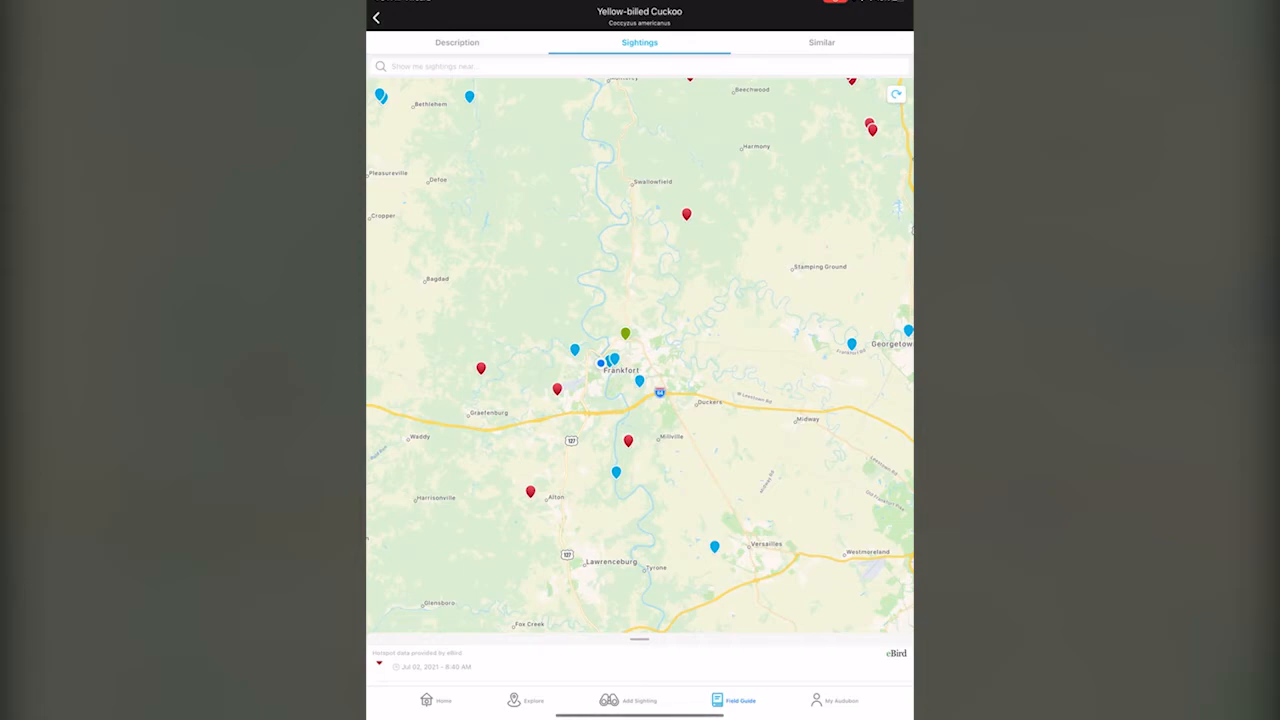
left_click(444, 700)
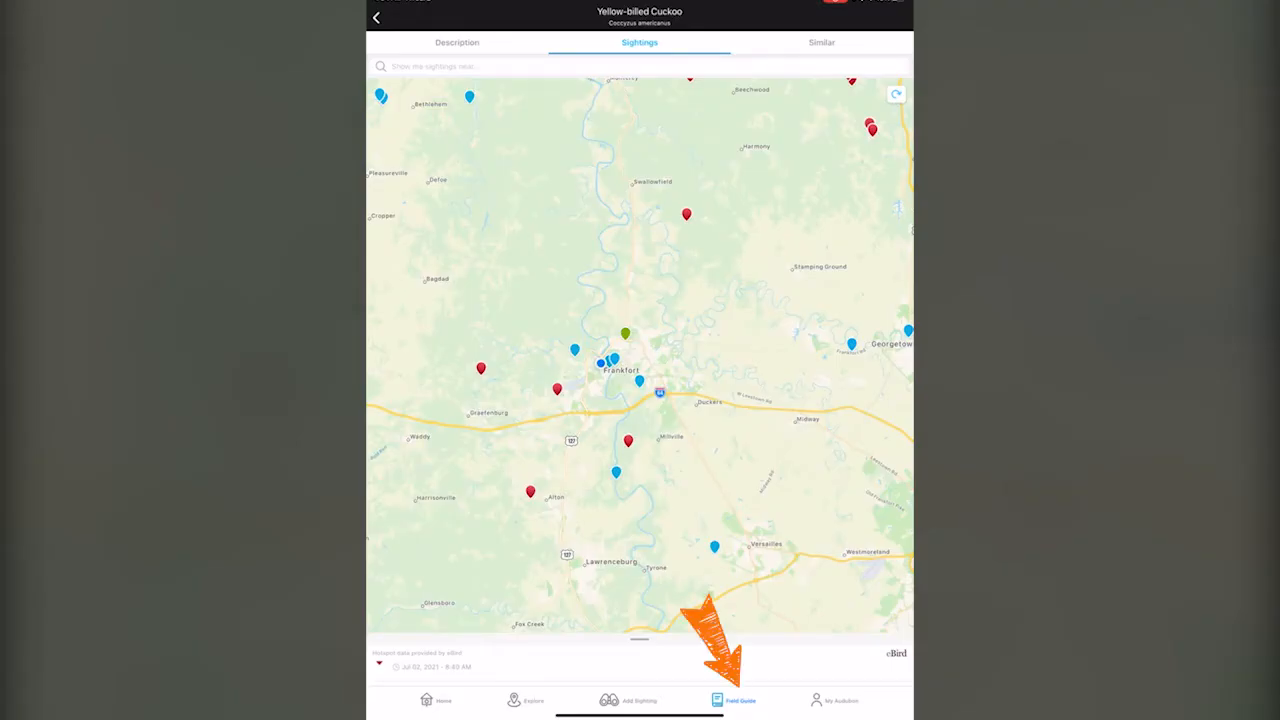
Read through the cuckoo's Description details
left_click(456, 42)
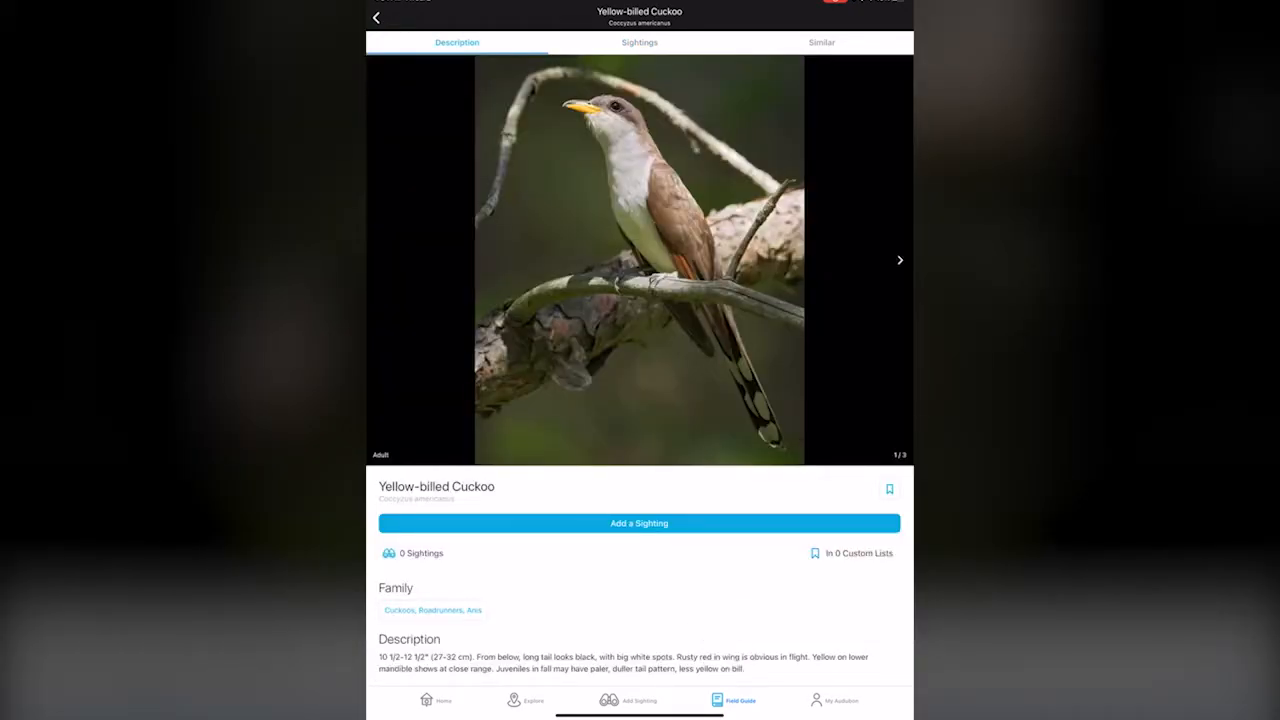
scroll("down", 3)
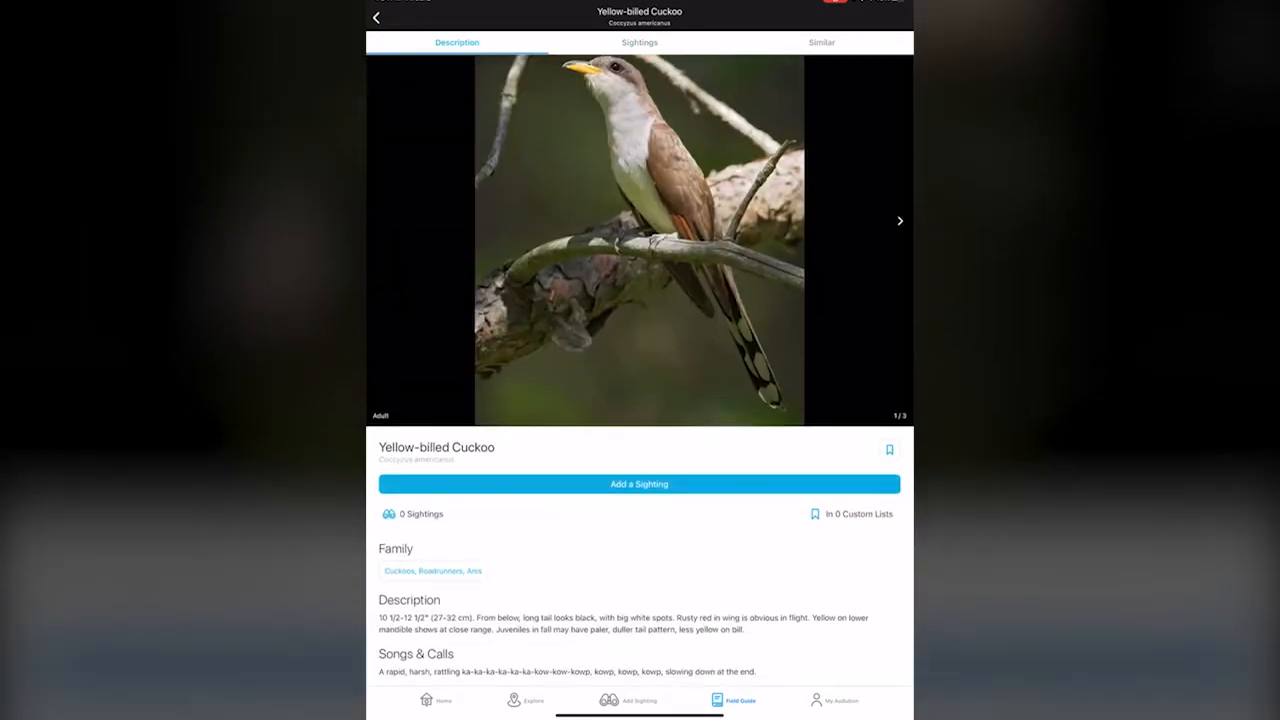
scroll("down", 3)
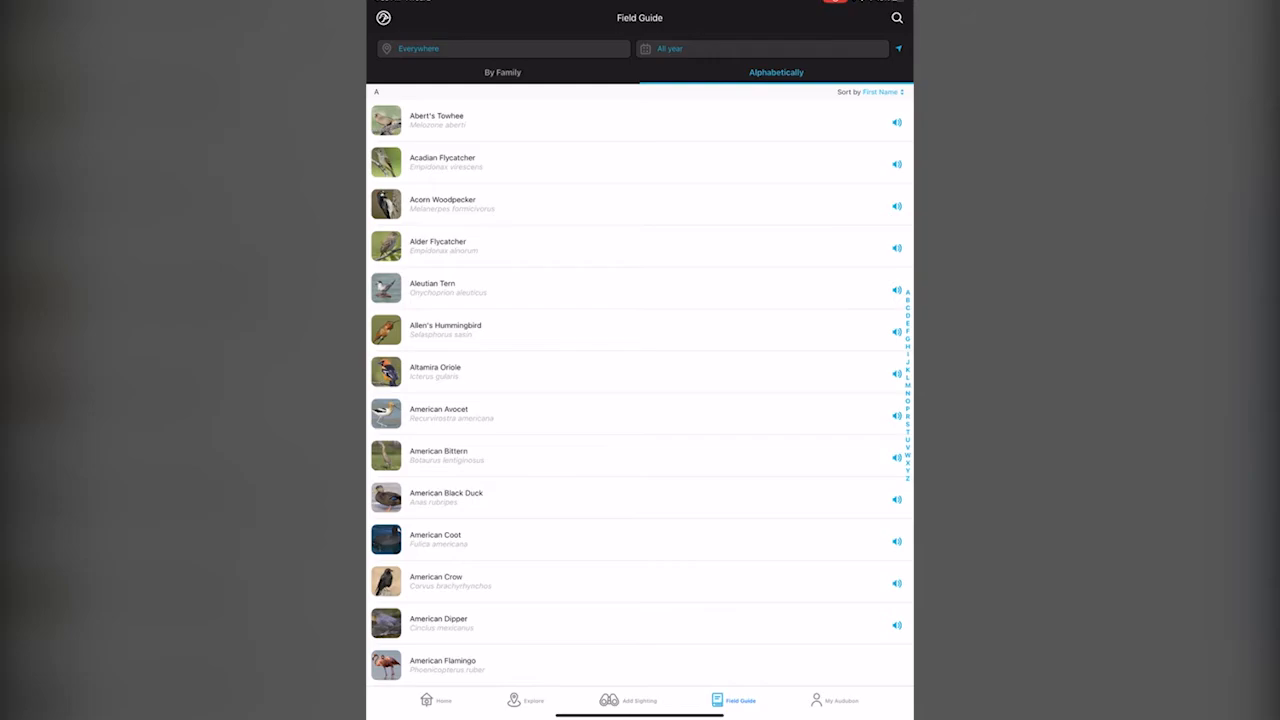
Return to the Field Guide list and open the American Crow entry
left_click(500, 48)
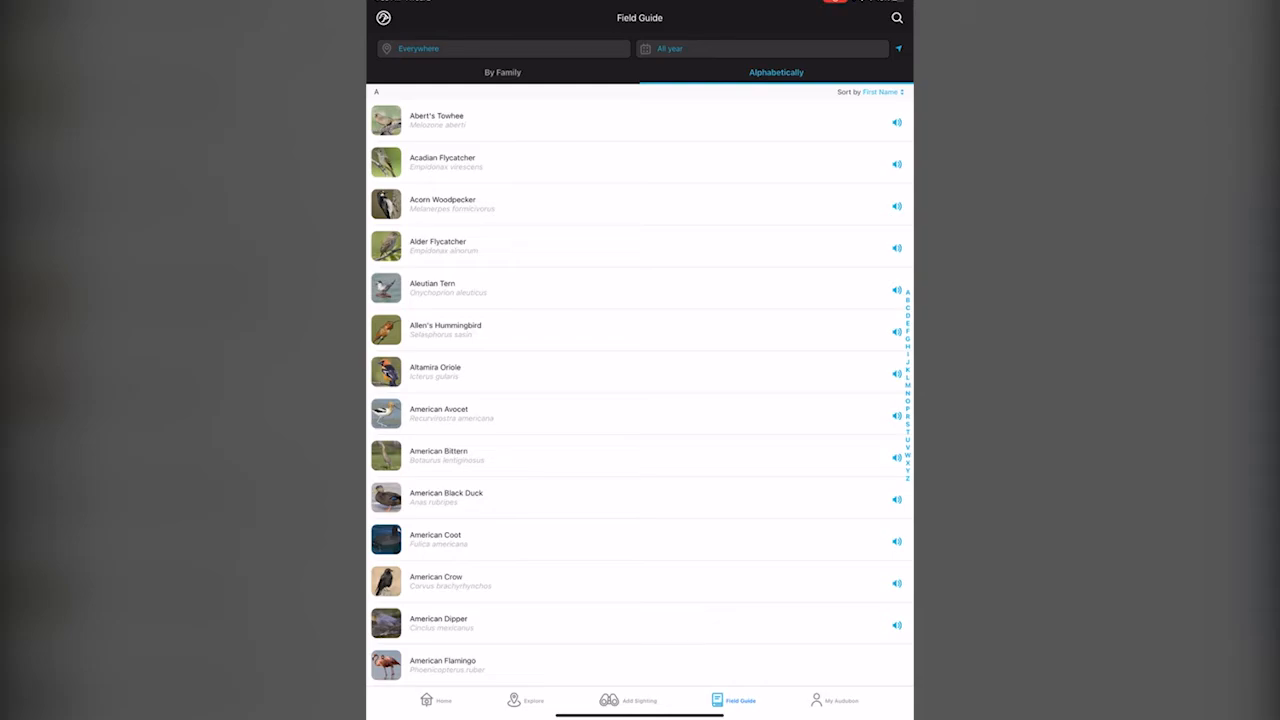
left_click(450, 580)
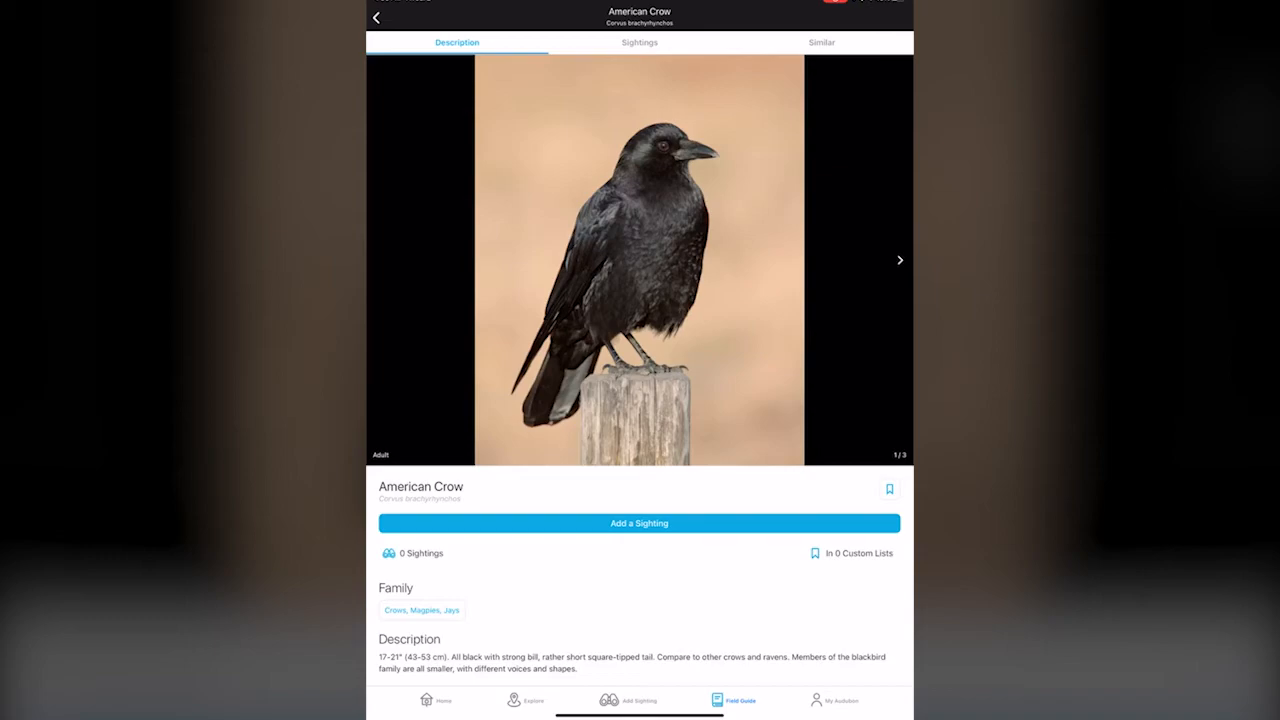
Page through the three American Crow photos, return to the first, and reveal Songs & Calls
left_click(898, 260)
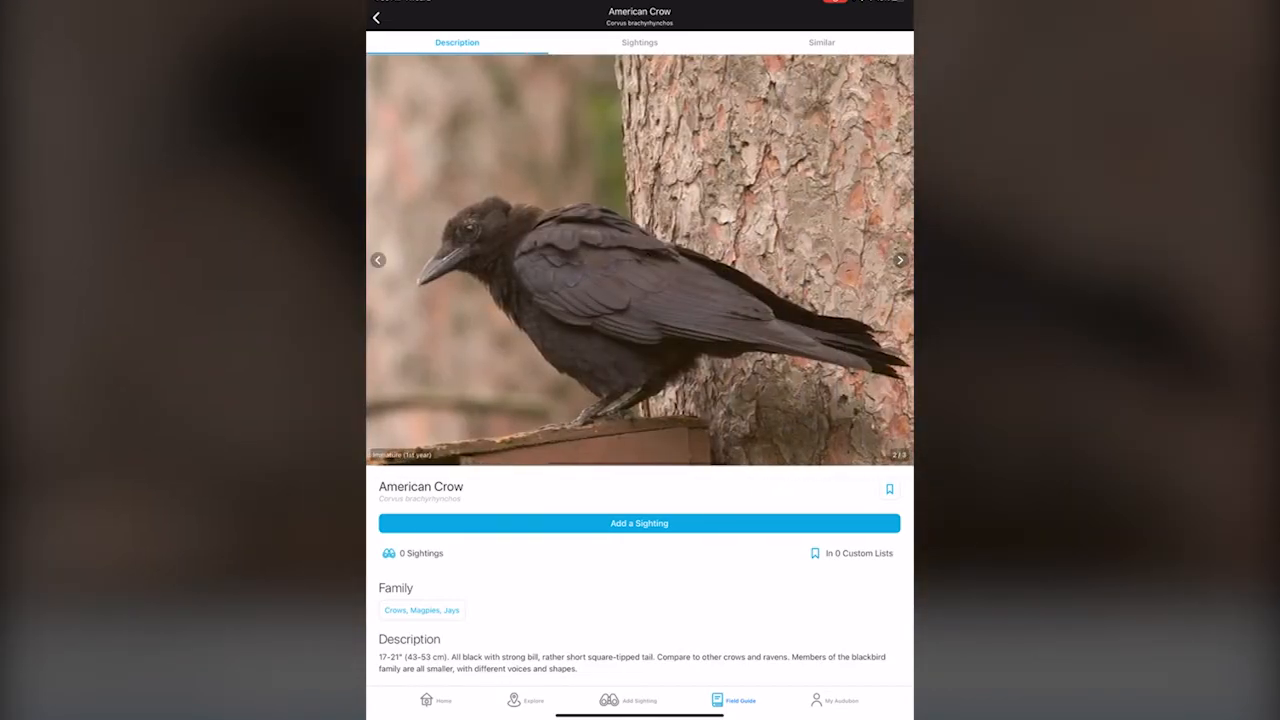
left_click(898, 260)
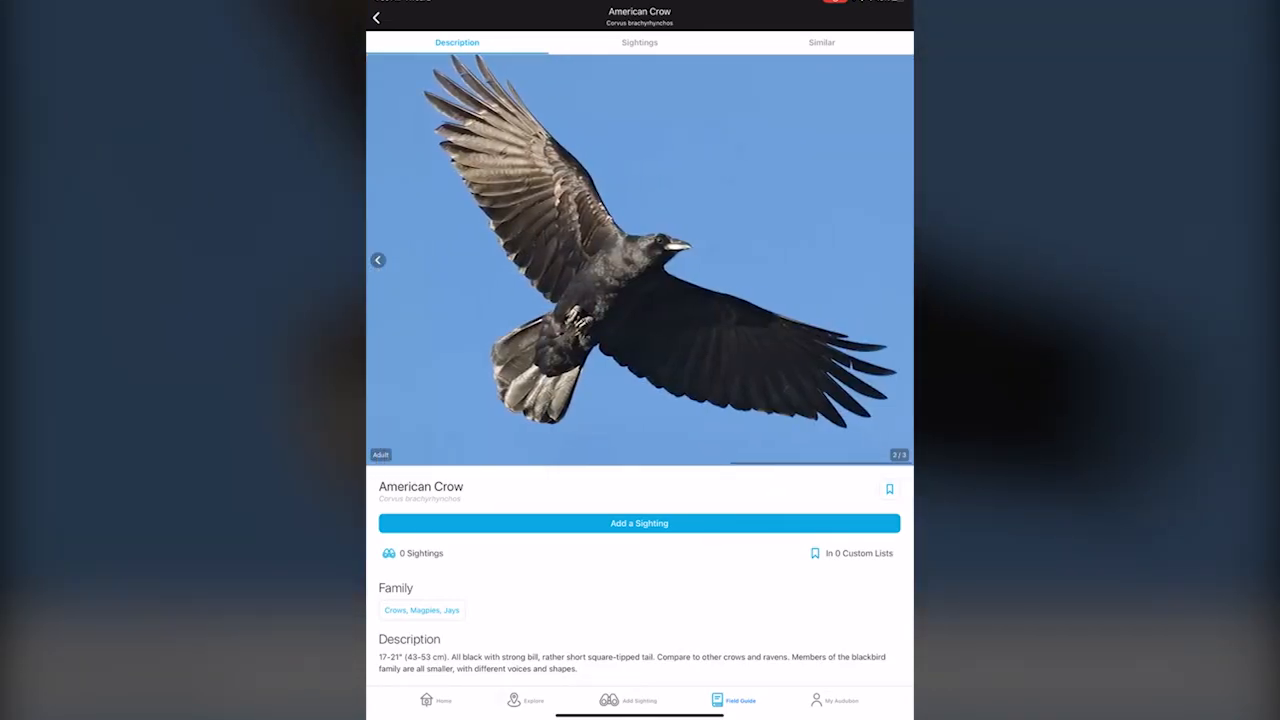
left_click(378, 260)
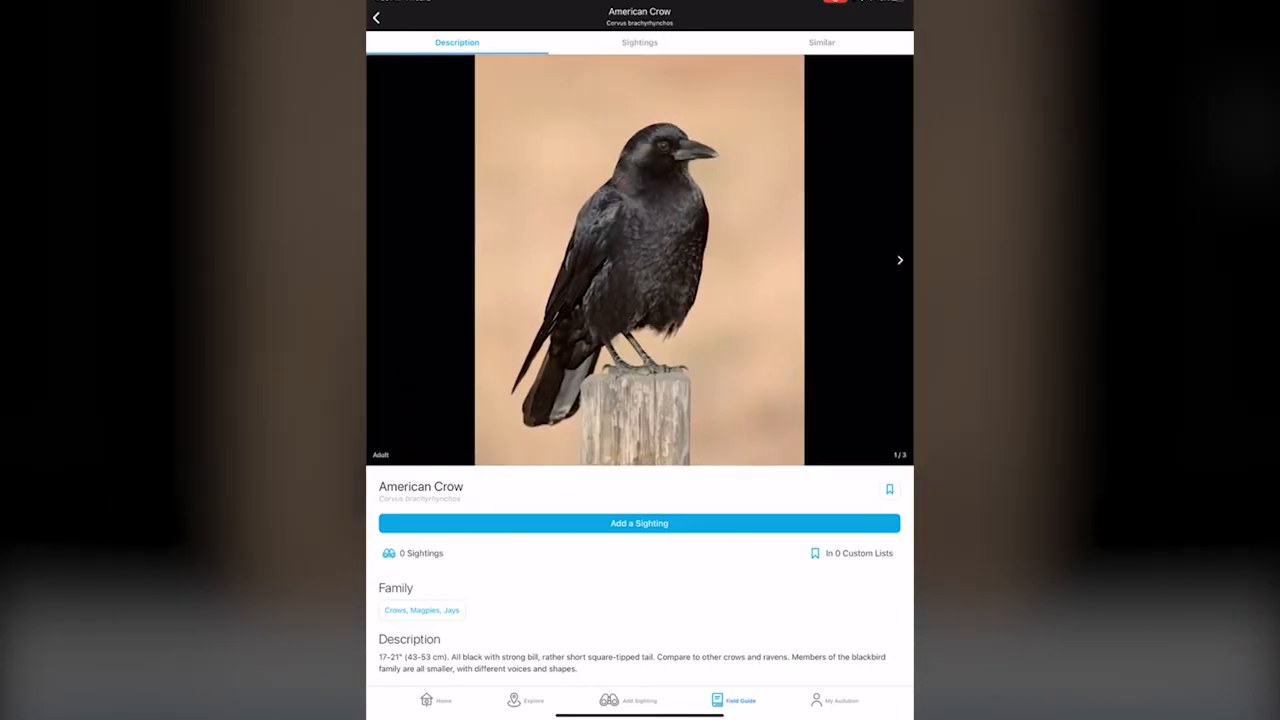
scroll("down", 3)
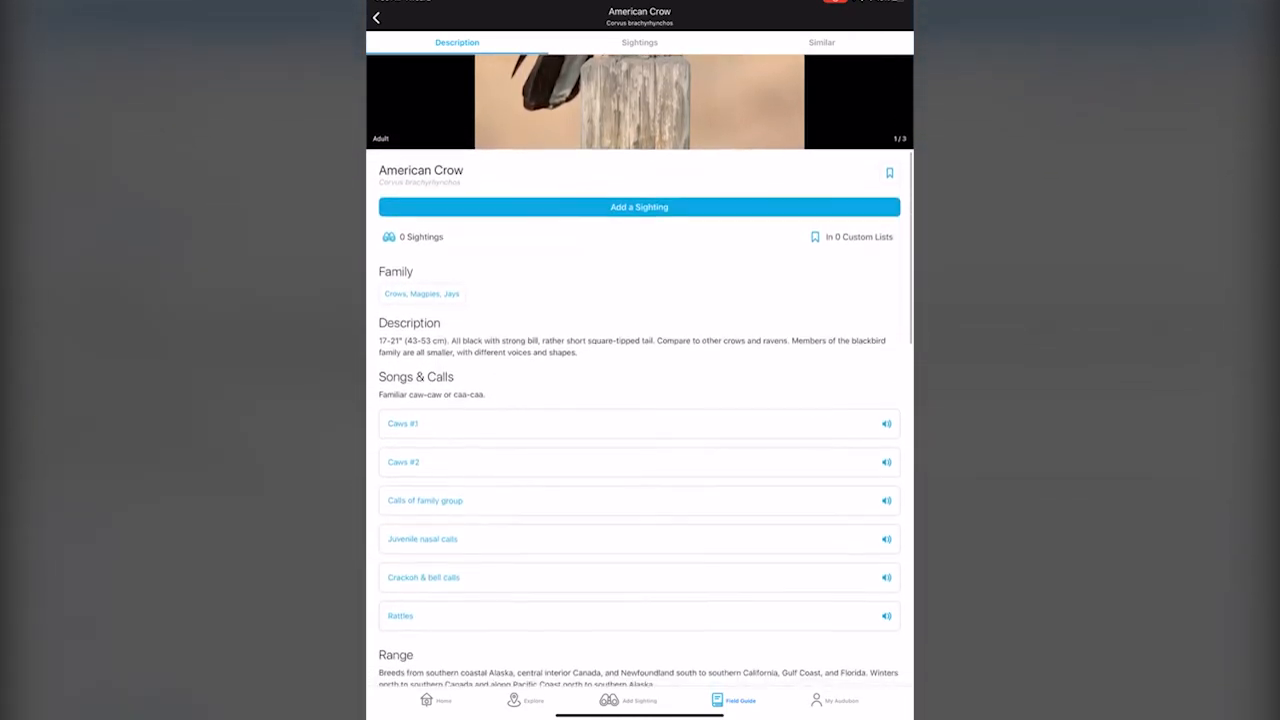
Play and stop the Caws #1 recording and the Crackles & bell calls, then reach the range map
scroll("down", 3)
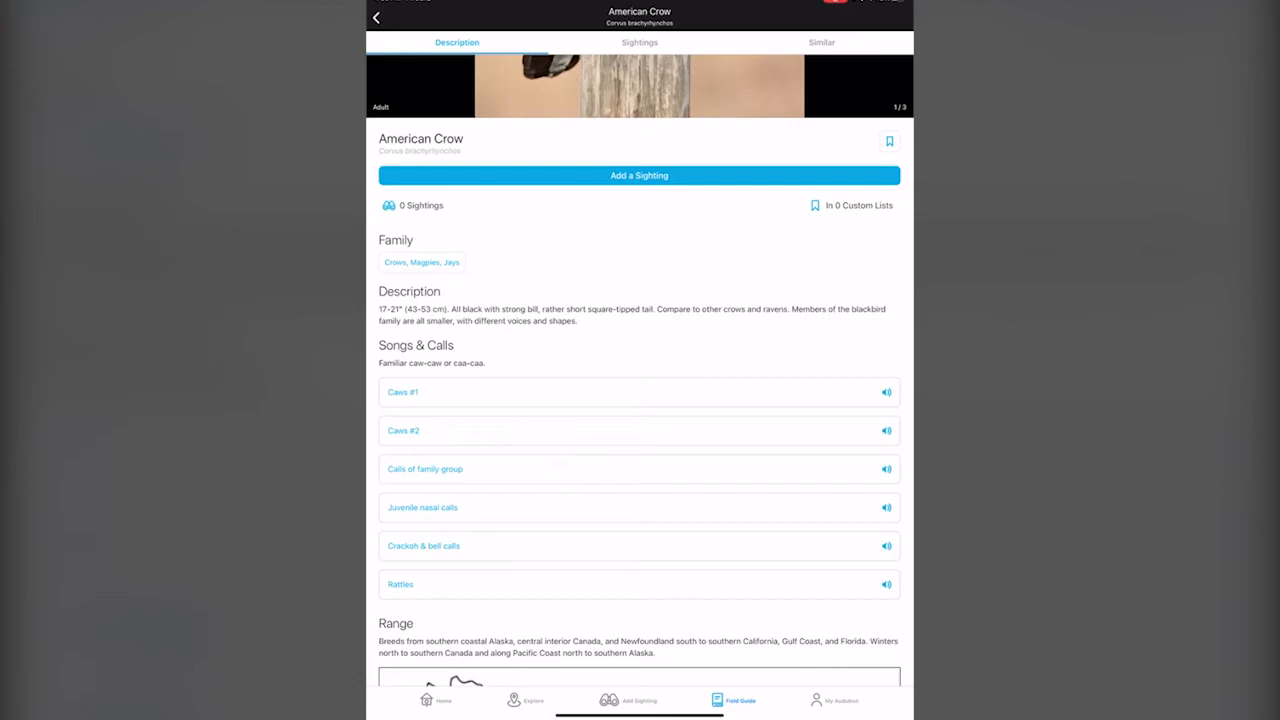
left_click(886, 390)
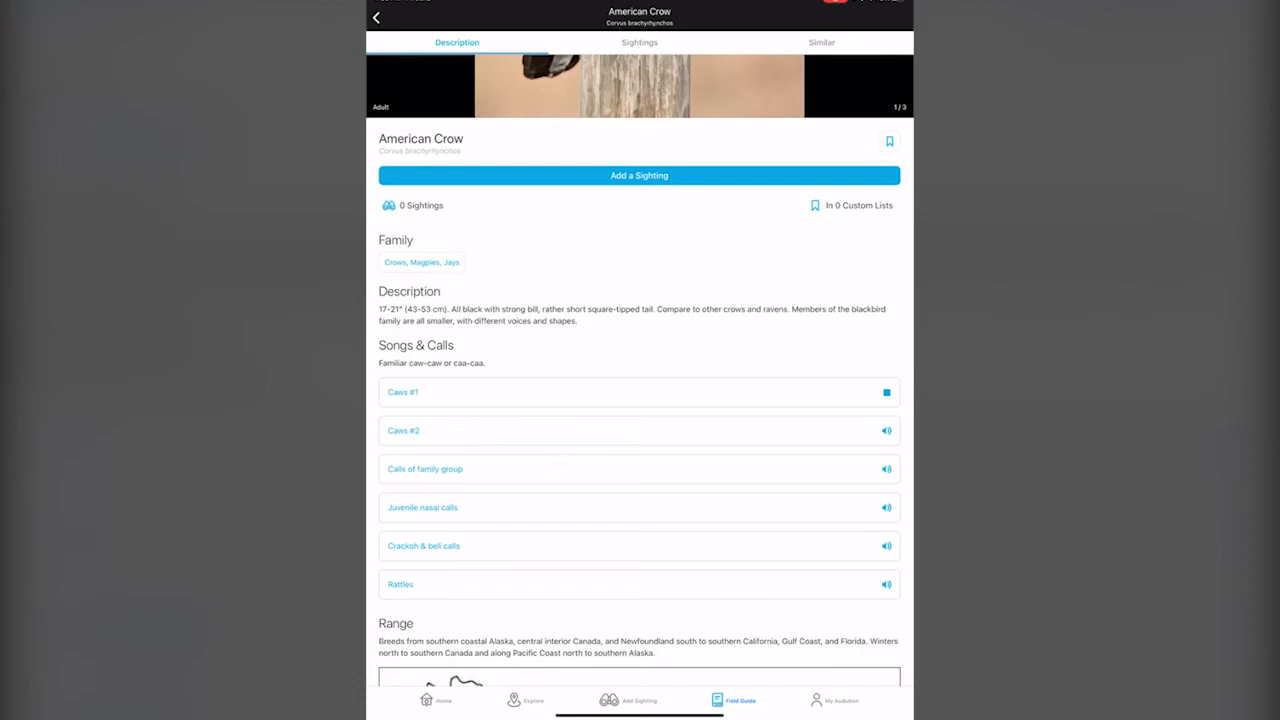
left_click(886, 390)
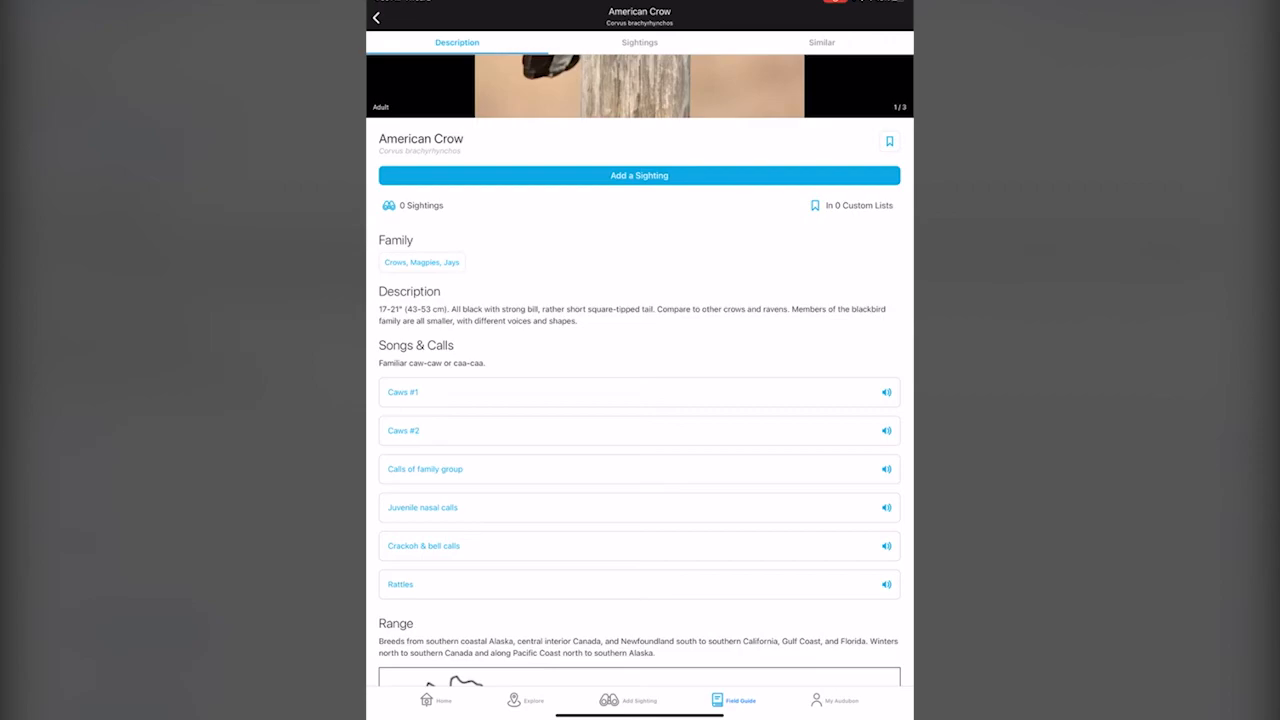
left_click(886, 546)
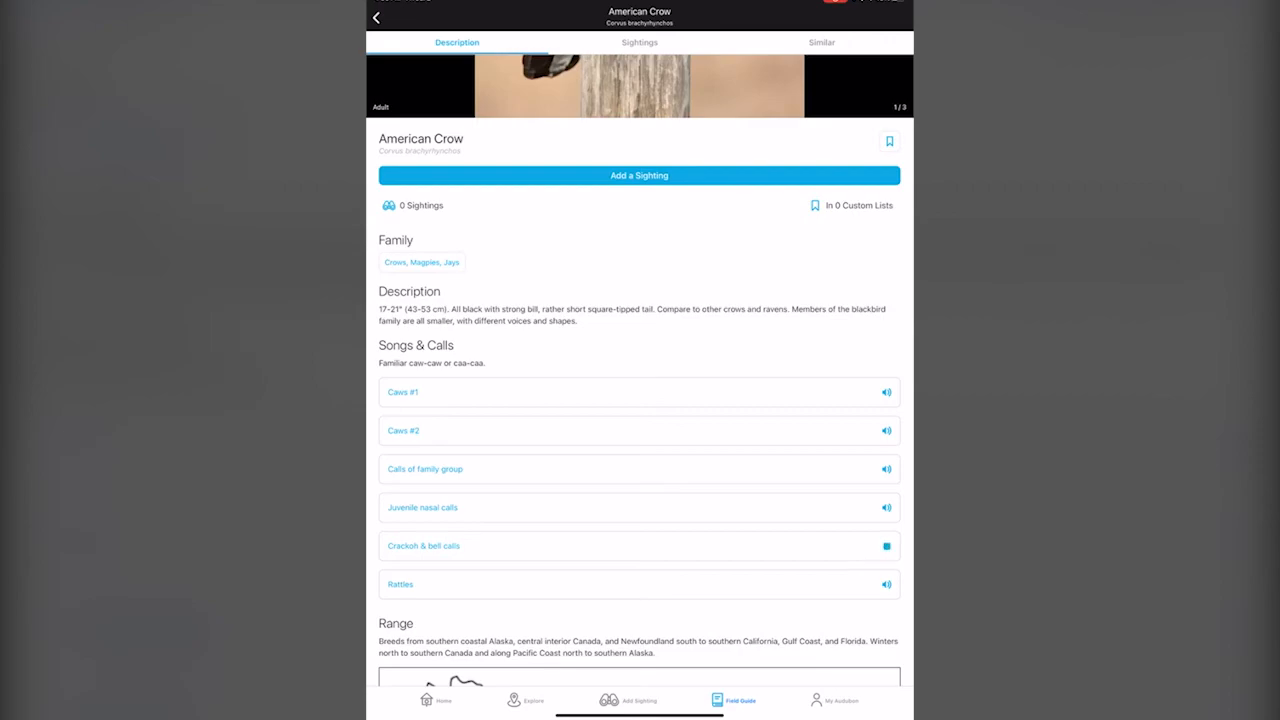
left_click(886, 544)
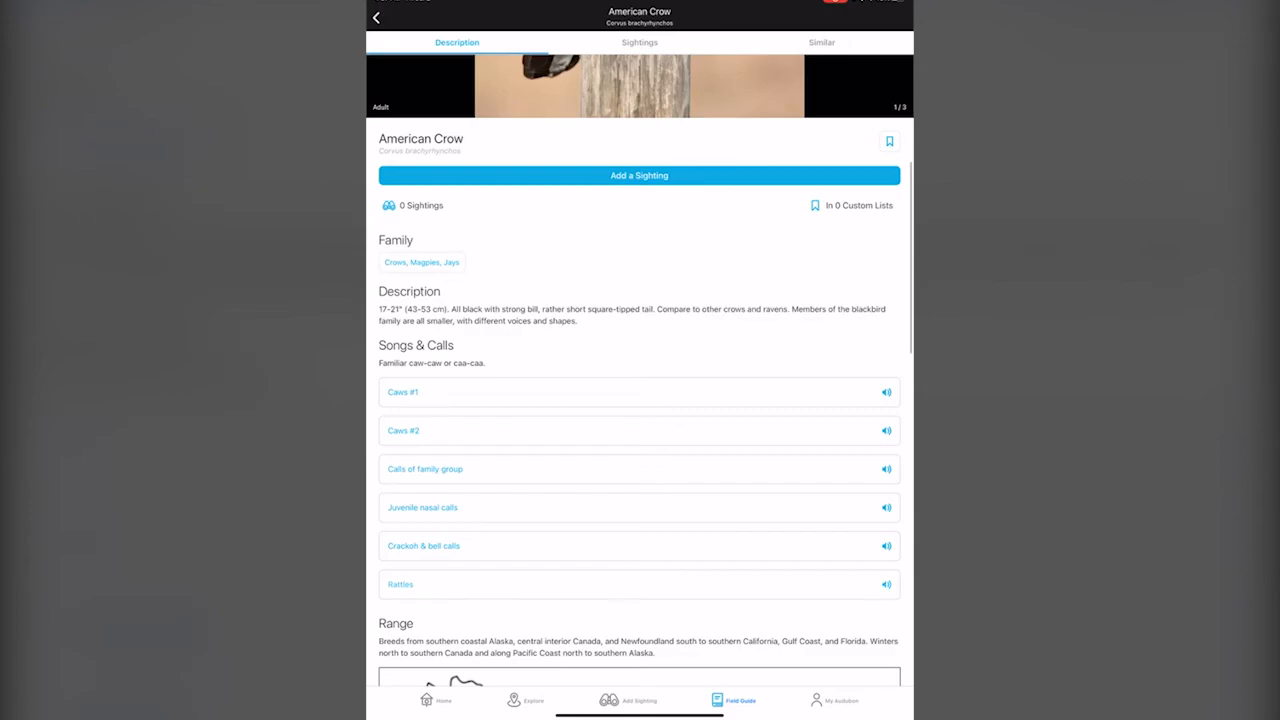
scroll("down", 3)
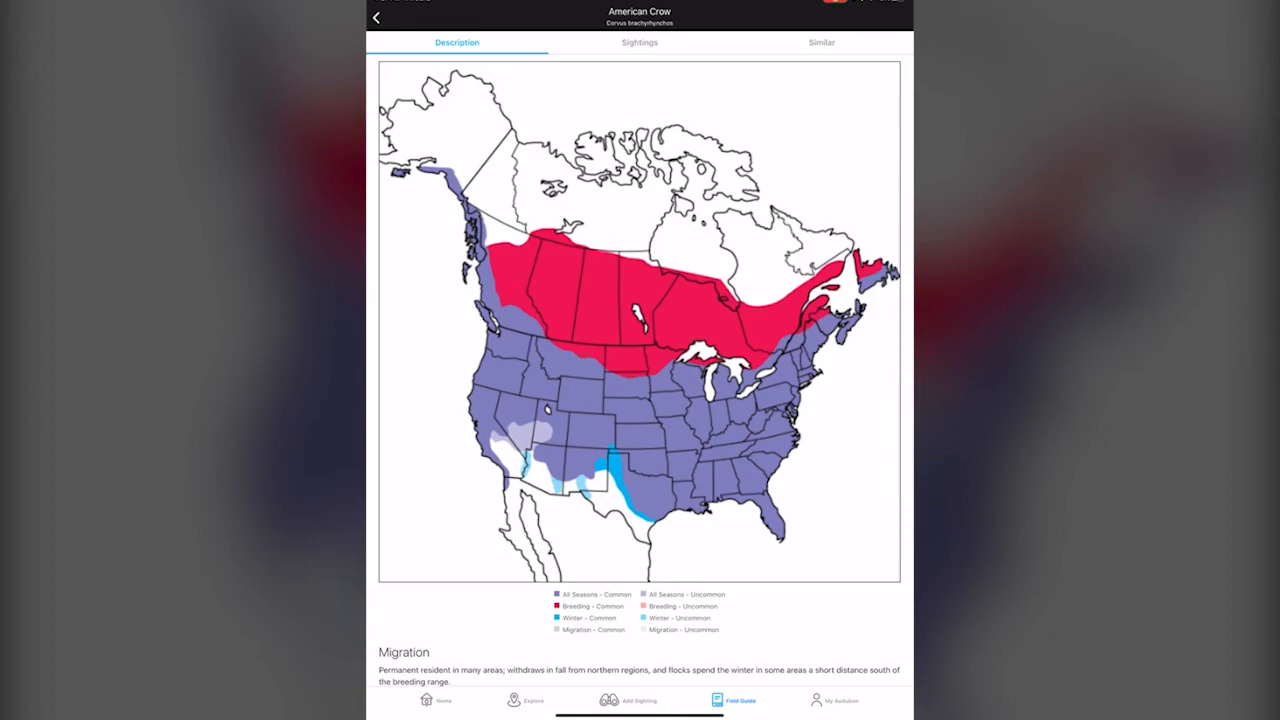
scroll("down", 3)
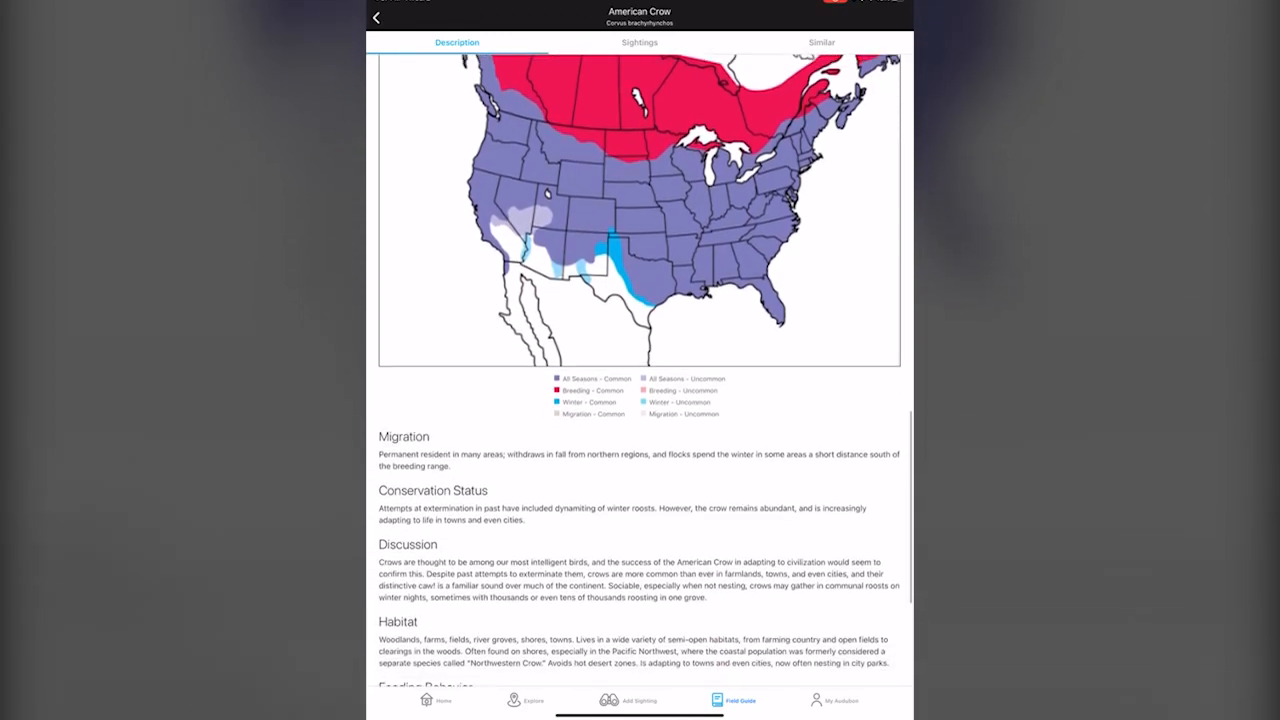
scroll("down", 3)
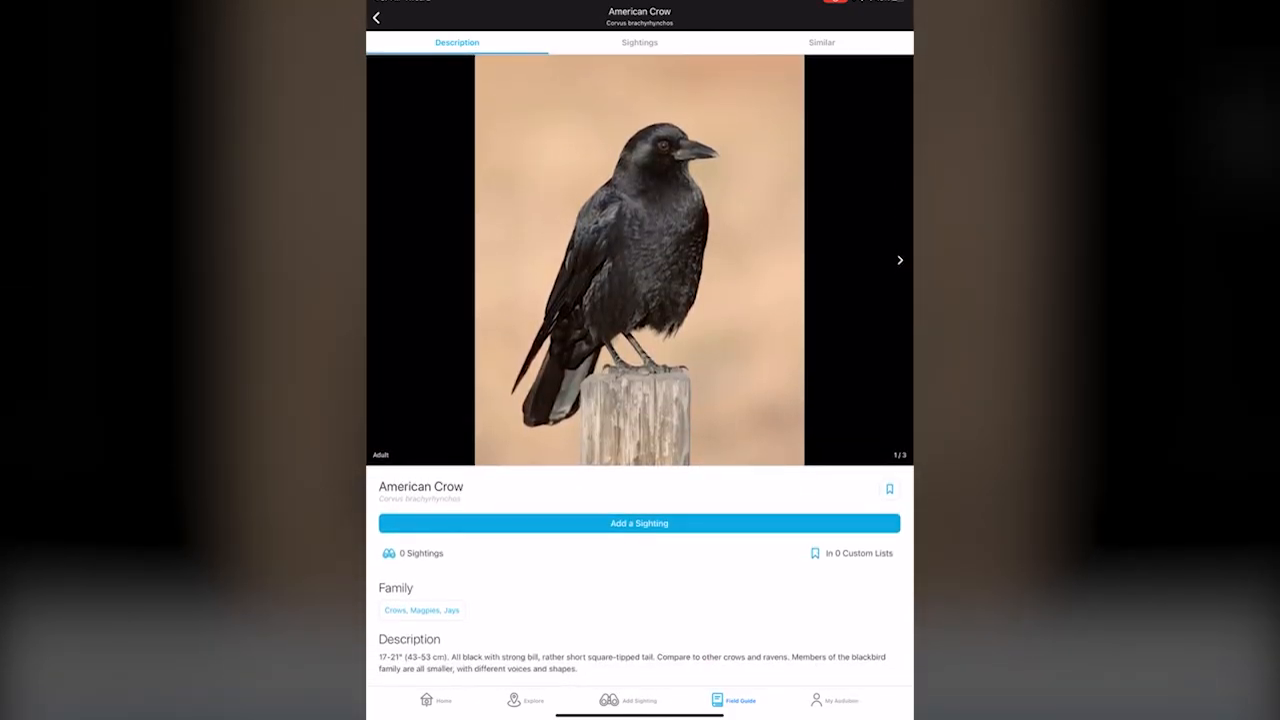
View the American Crow's Sightings and Similar species, then return to the Field Guide list
left_click(640, 42)
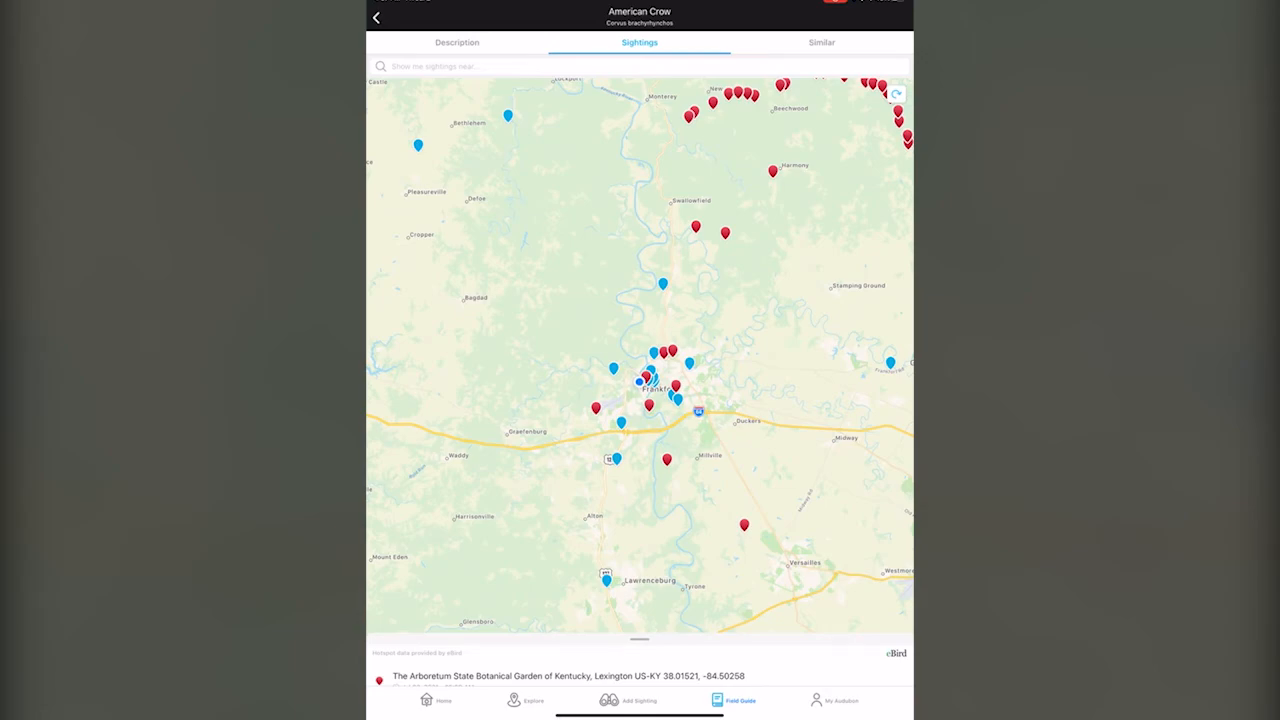
left_click(820, 42)
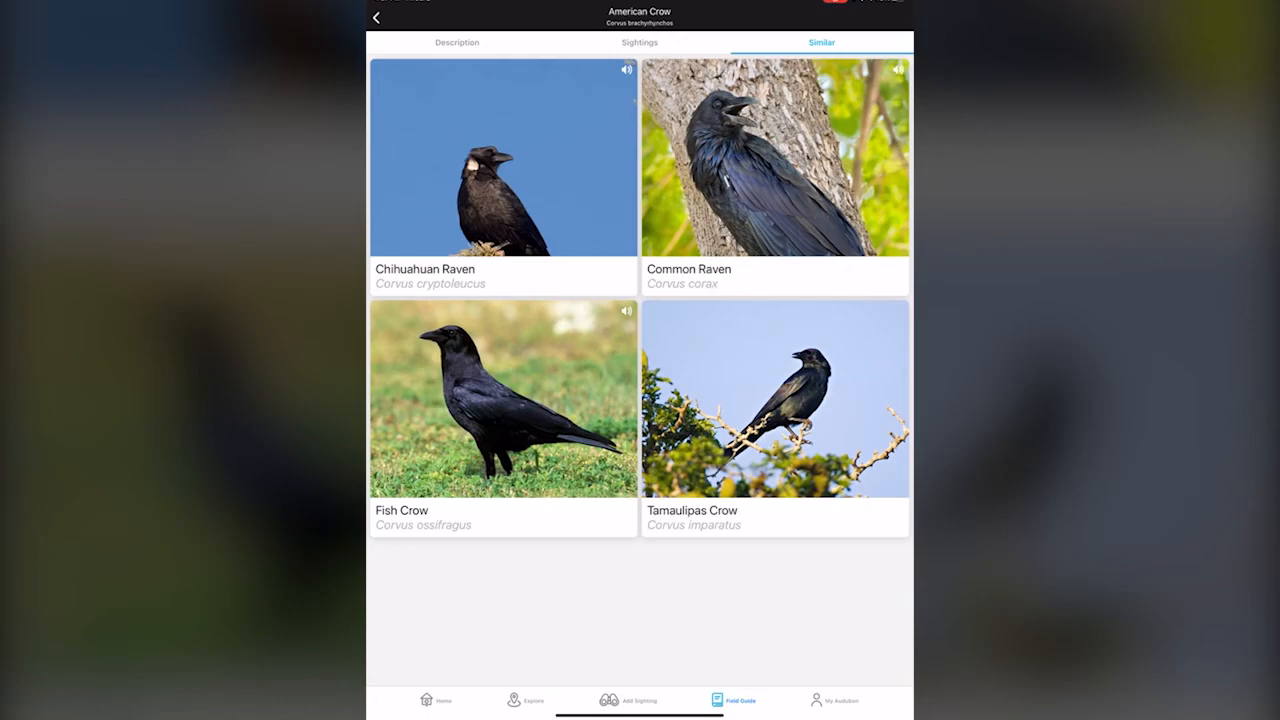
left_click(776, 176)
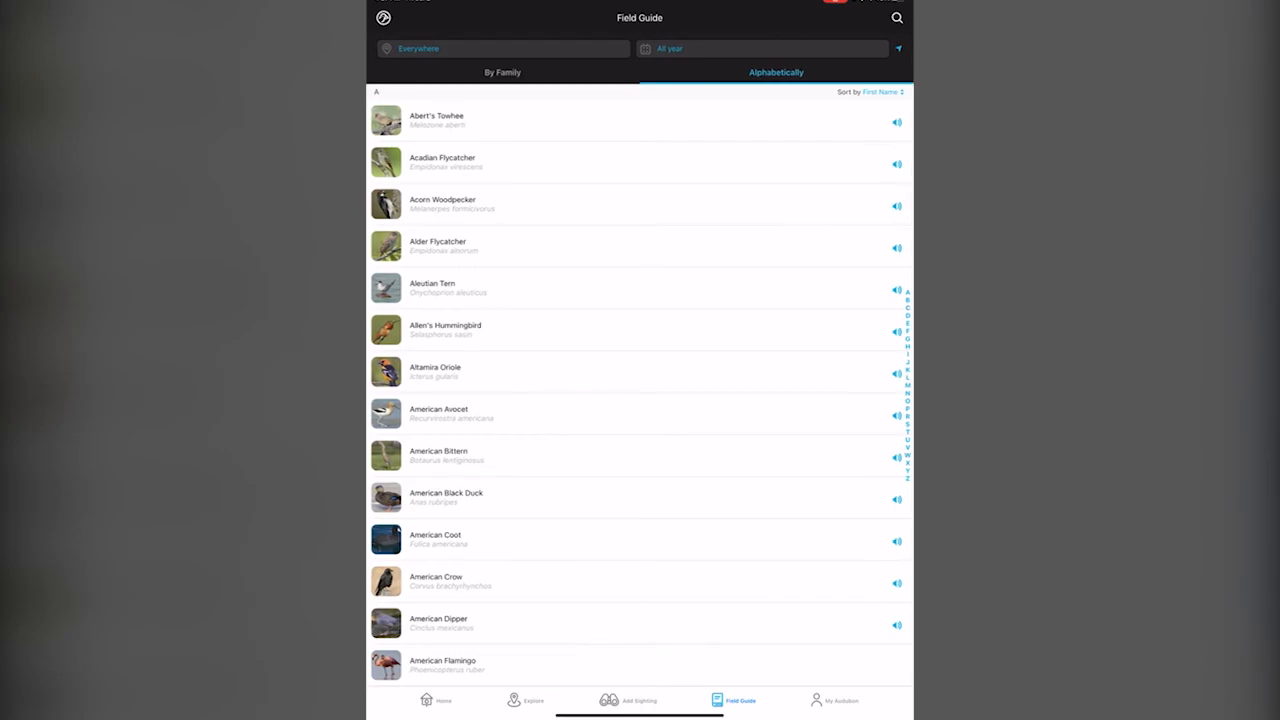
Visit the My Audubon profile with zero sightings, then return to the home screen
left_click(840, 700)
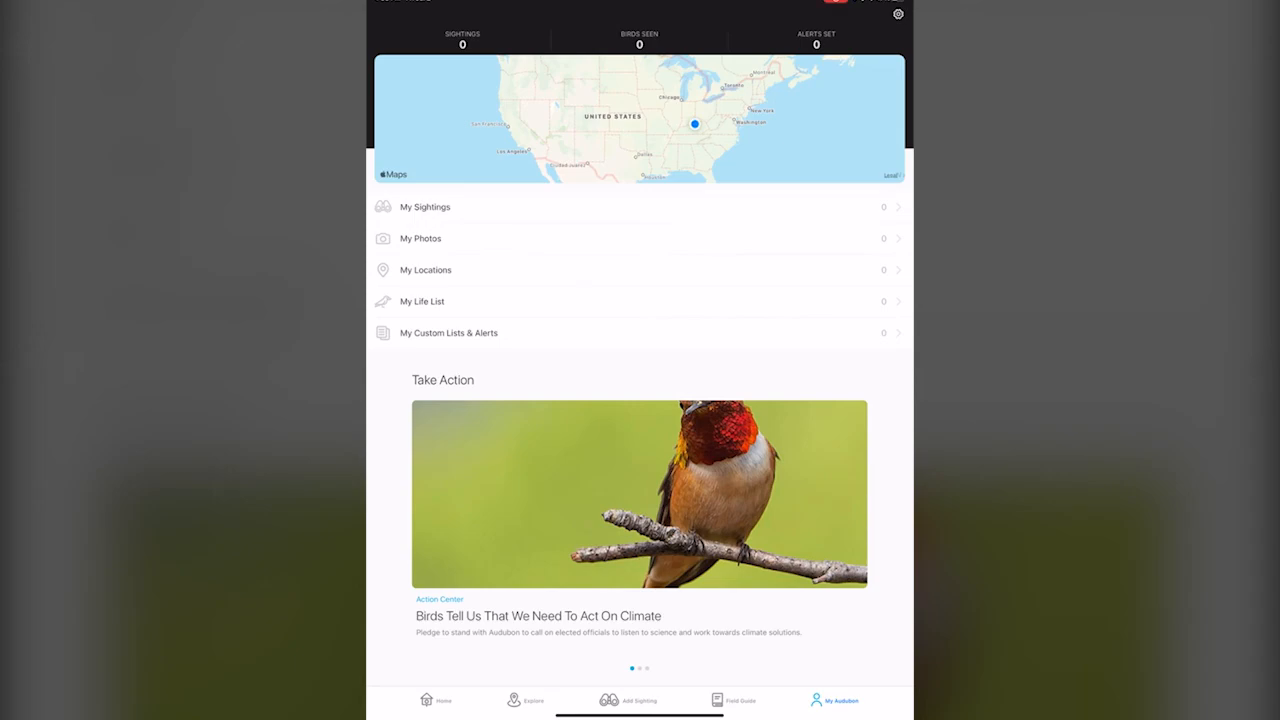
left_click(444, 700)
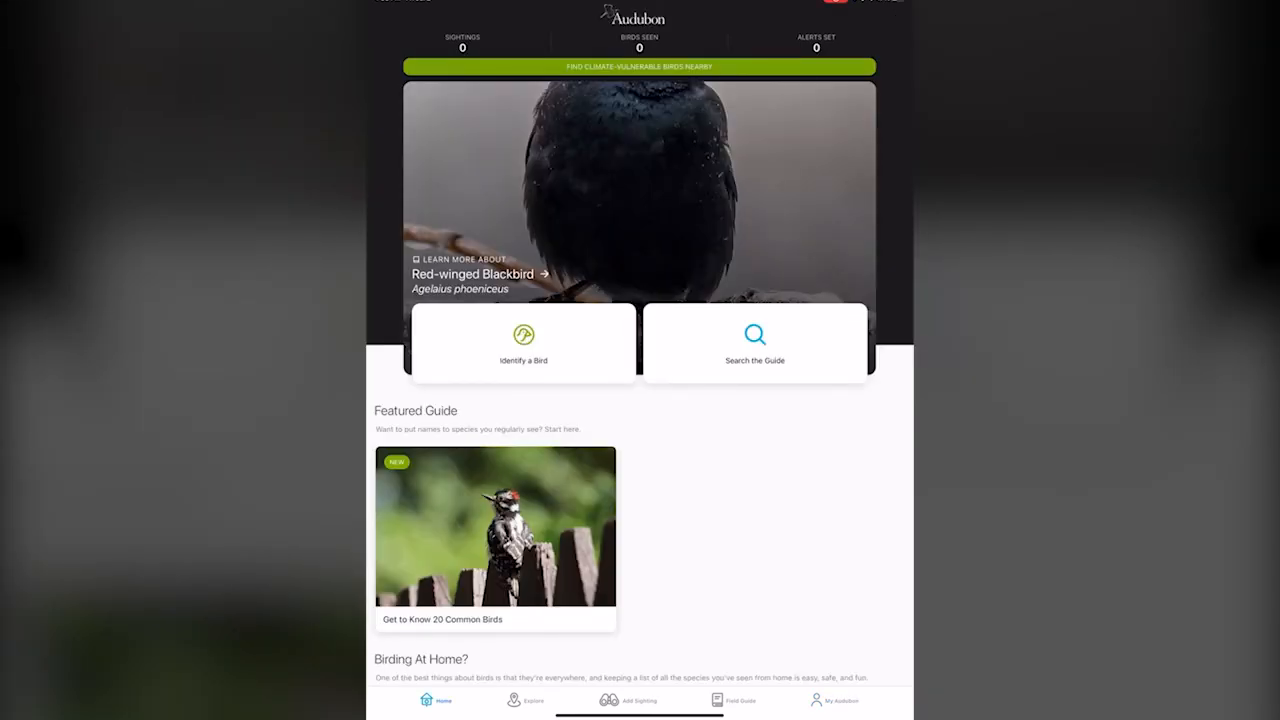